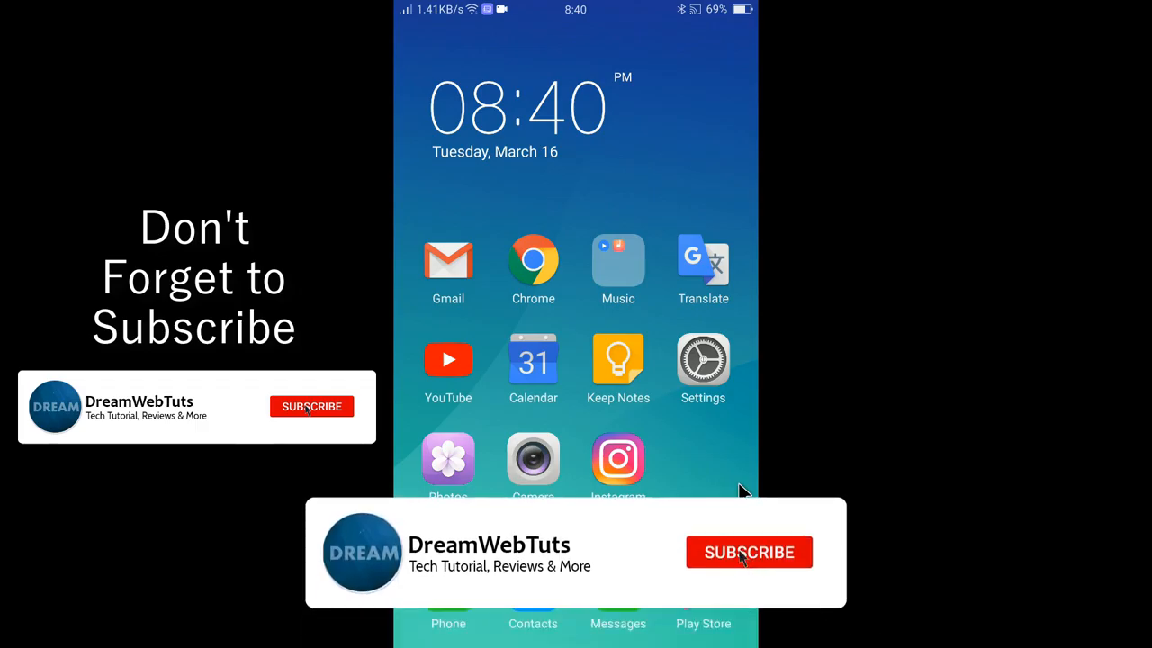
# Step: Launch Instagram from the home screen and land on its home feed
pyautogui.click(750, 553)
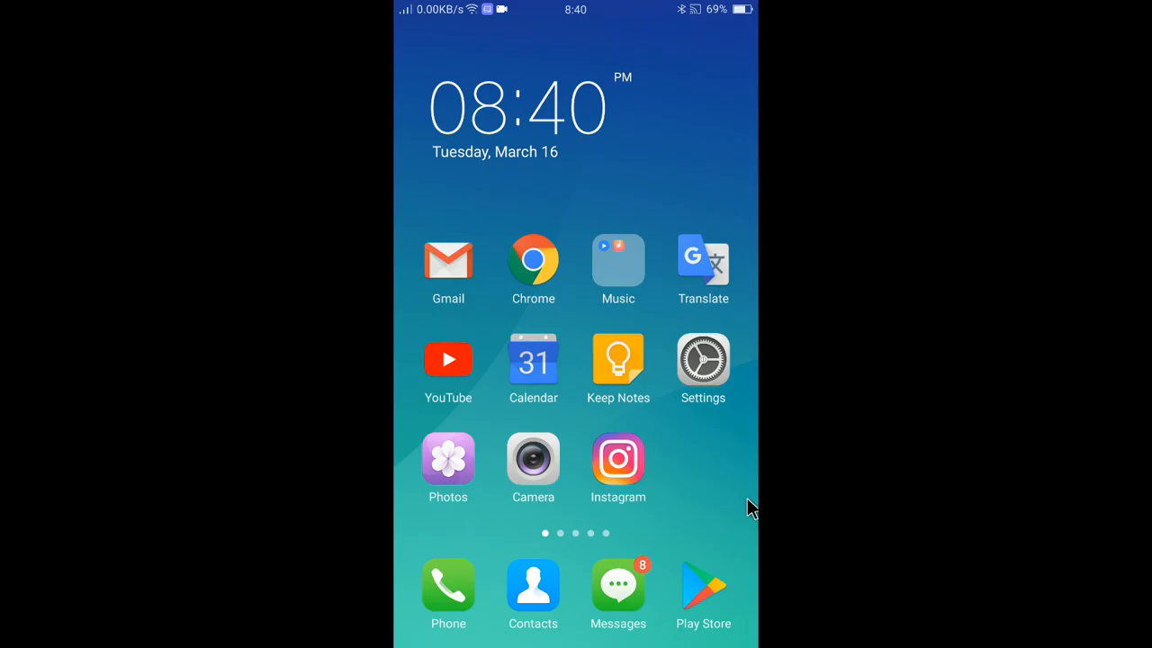
pyautogui.click(619, 459)
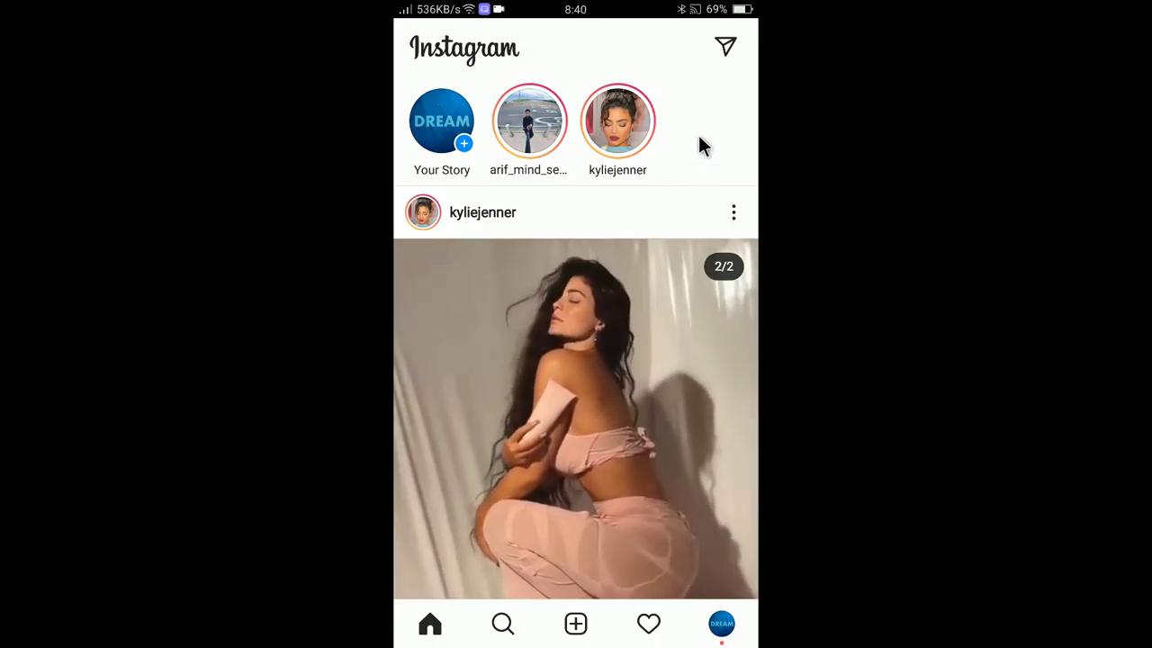
pyautogui.moveTo(642, 483)
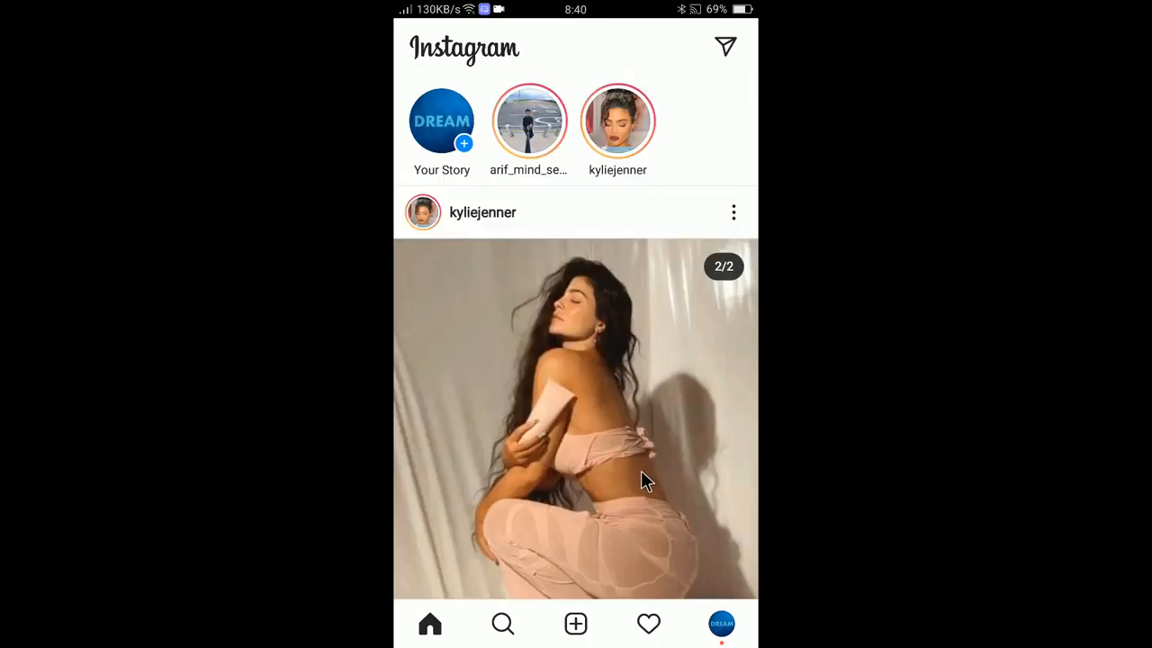
pyautogui.scroll(-3)
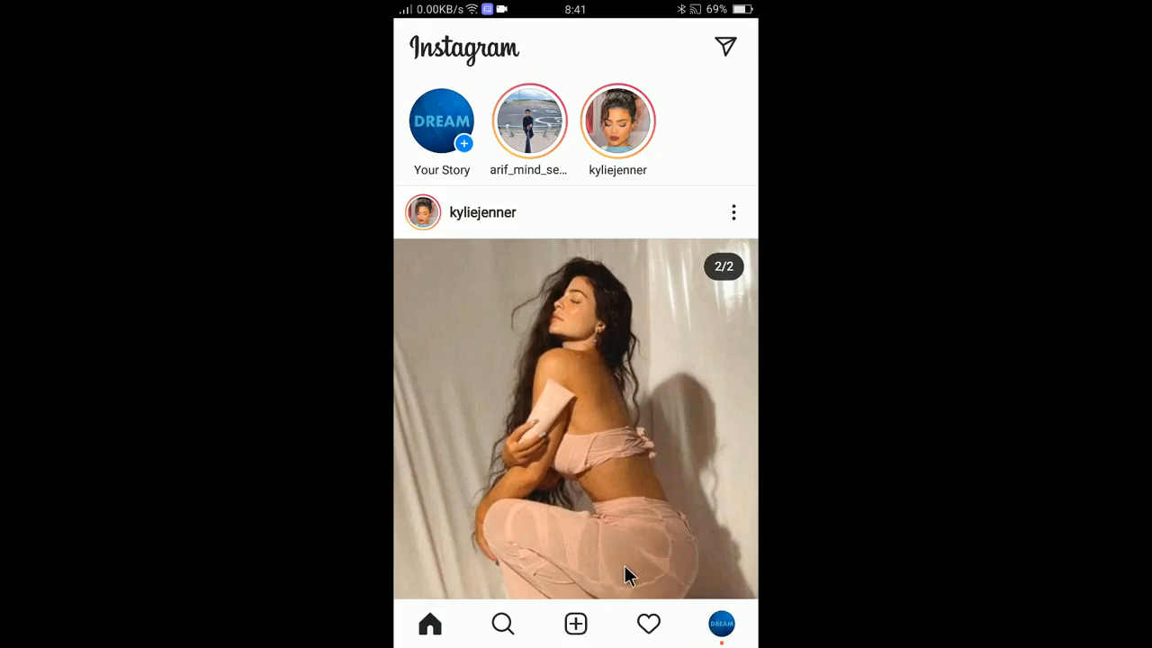
# Step: Start a new post and pick the ring-light tripod photo from the gallery
pyautogui.click(576, 623)
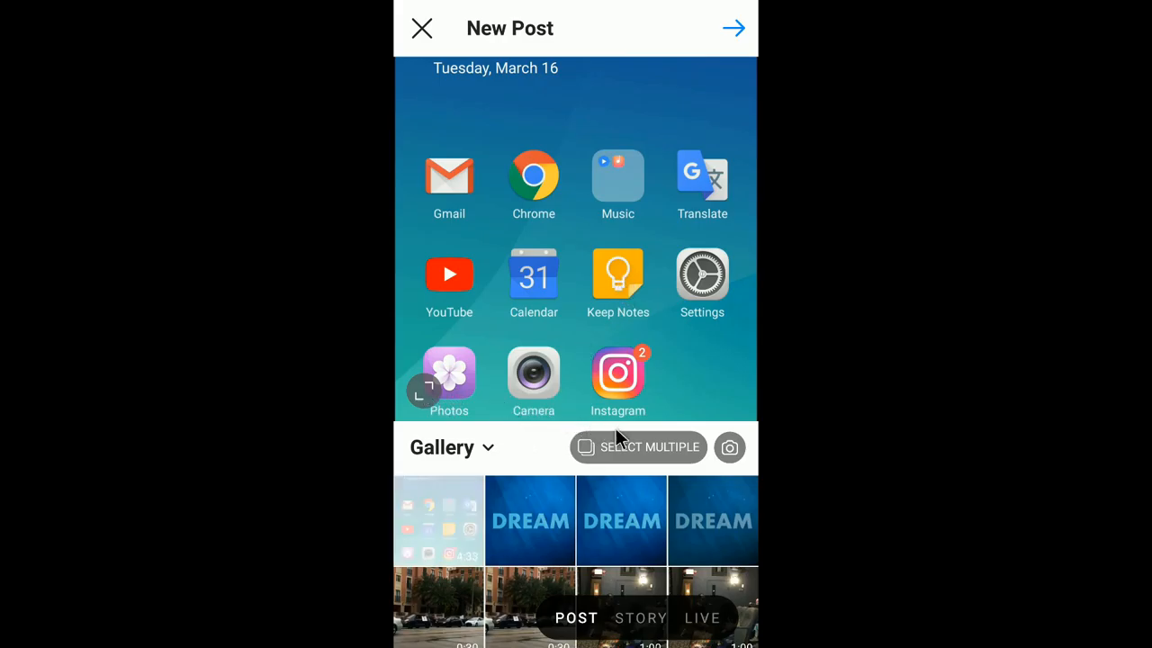
pyautogui.click(621, 520)
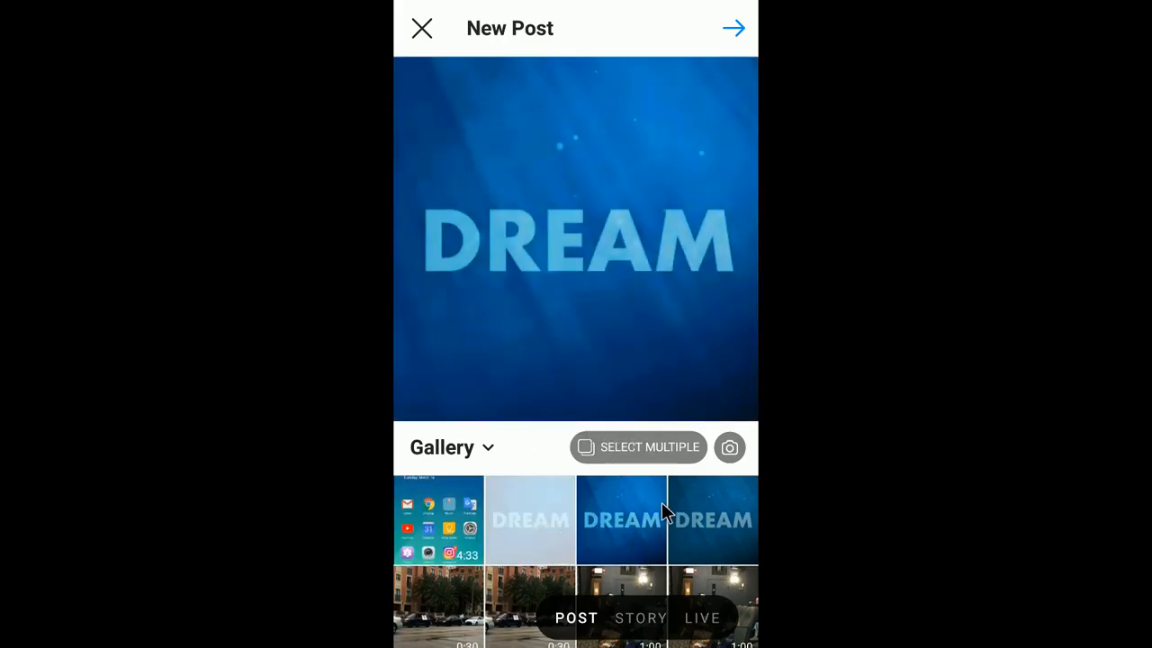
pyautogui.scroll(-3)
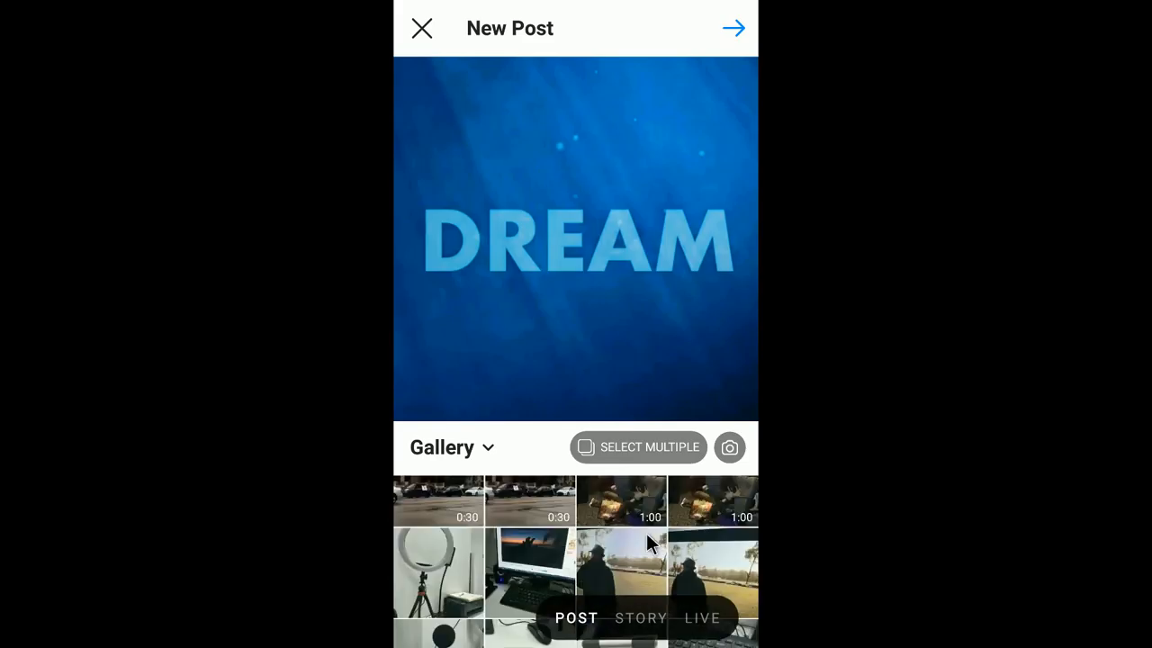
pyautogui.click(440, 572)
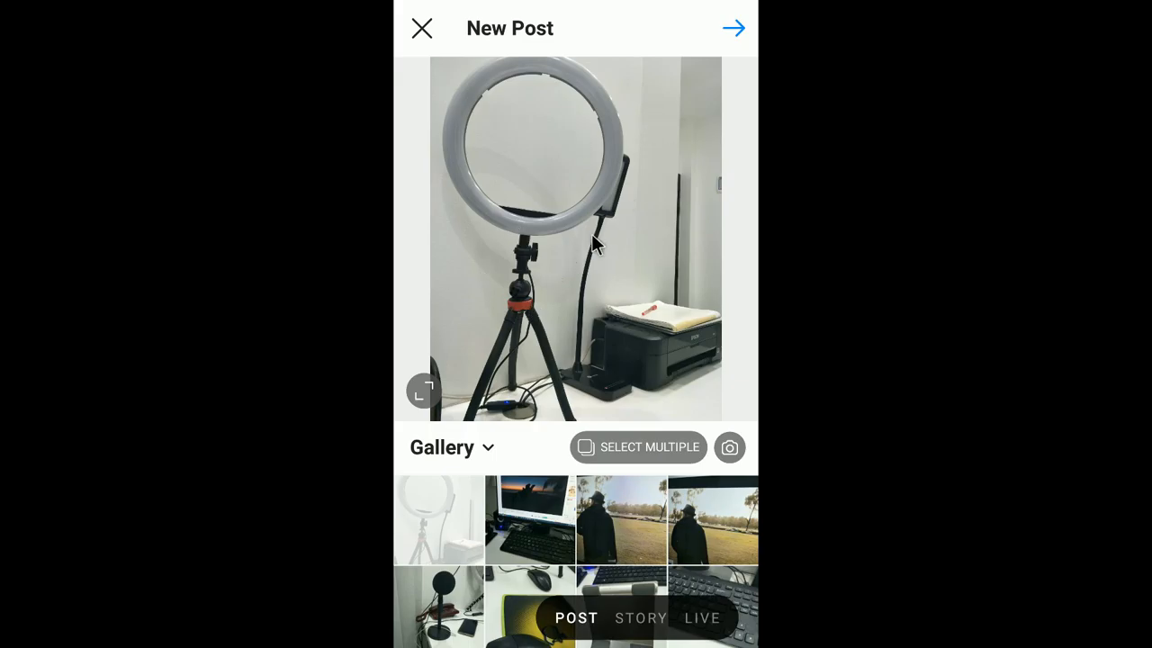
pyautogui.moveTo(662, 160)
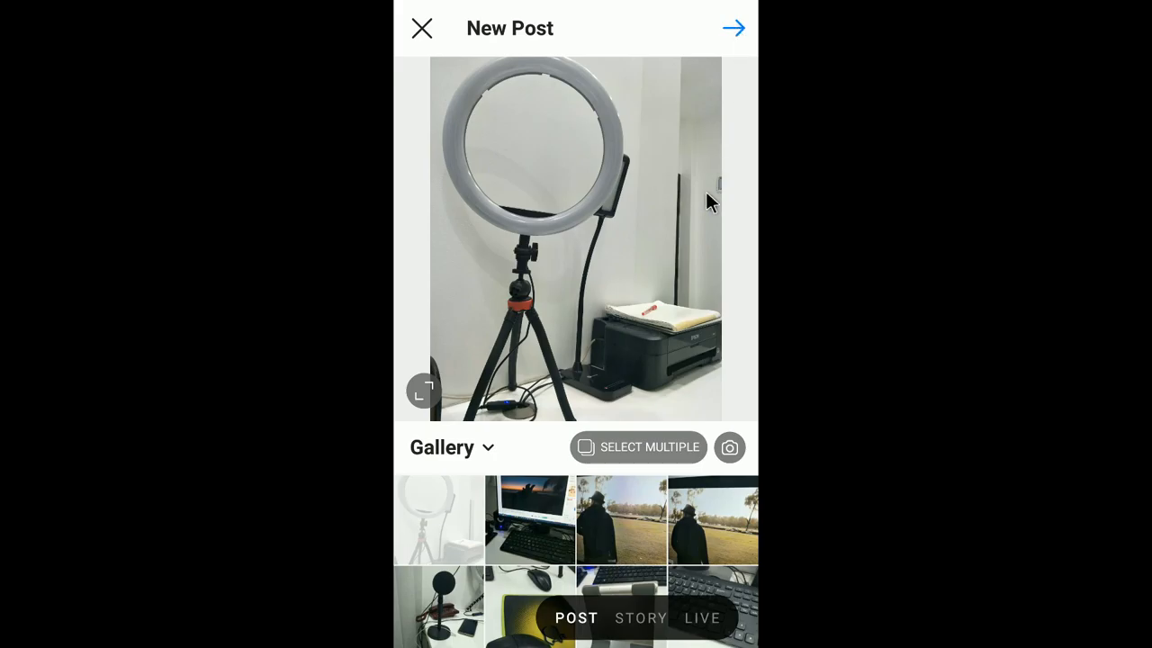
# Step: Move to the filter step and settle on the Clarendon filter for the ring-light photo
pyautogui.click(733, 27)
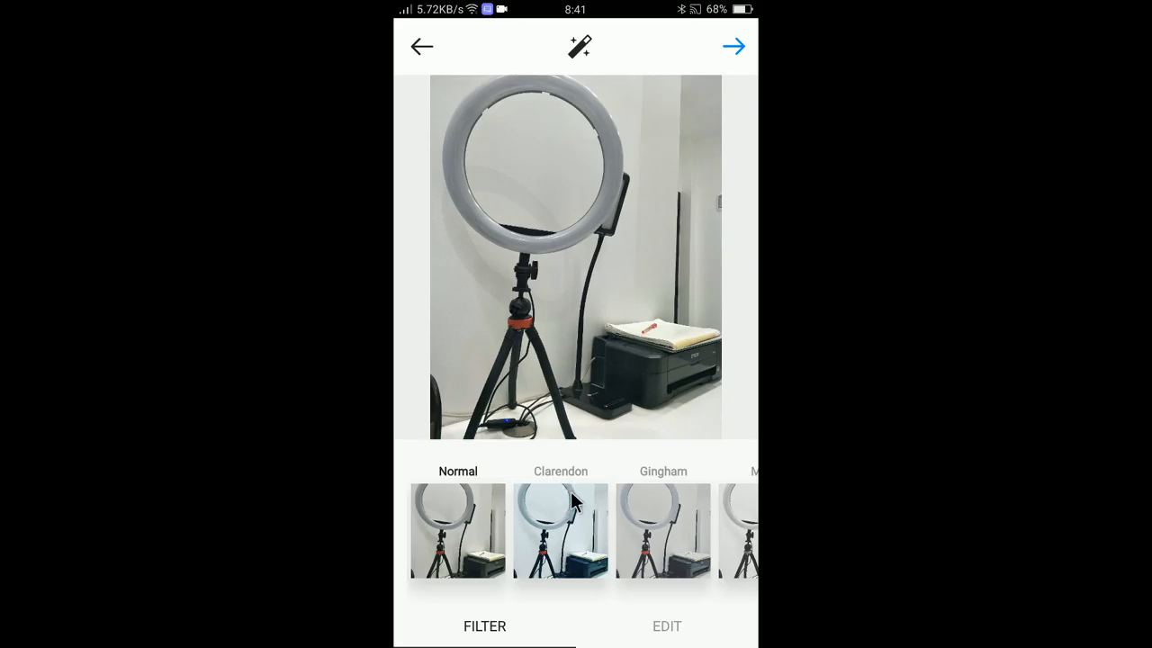
pyautogui.moveTo(612, 563)
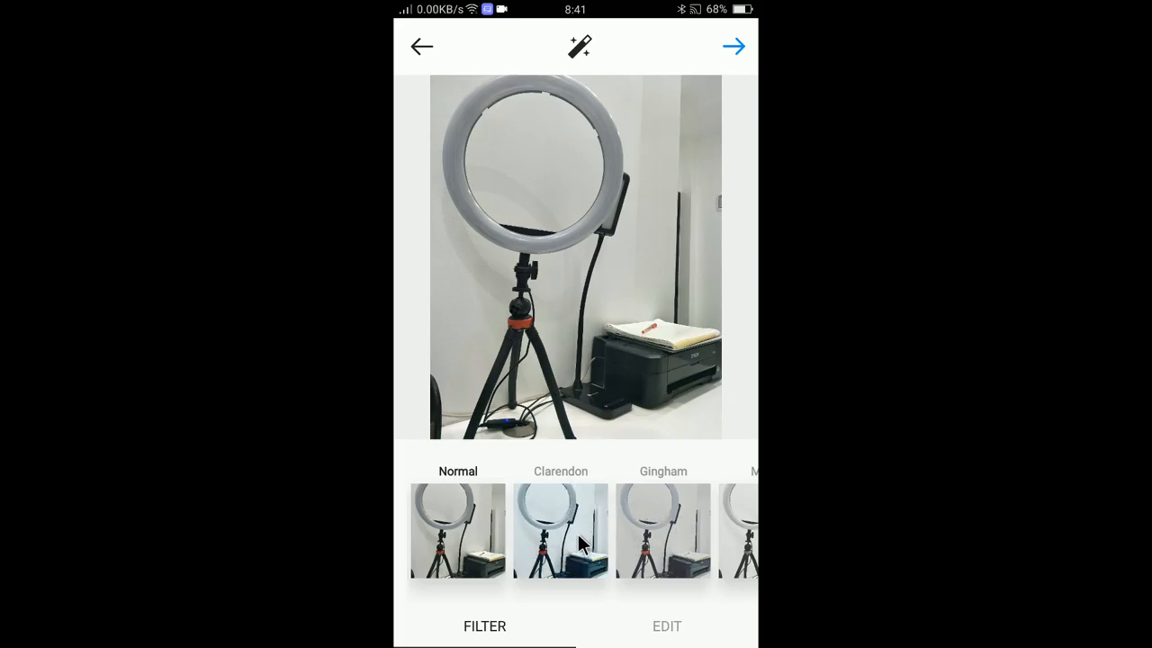
pyautogui.click(561, 529)
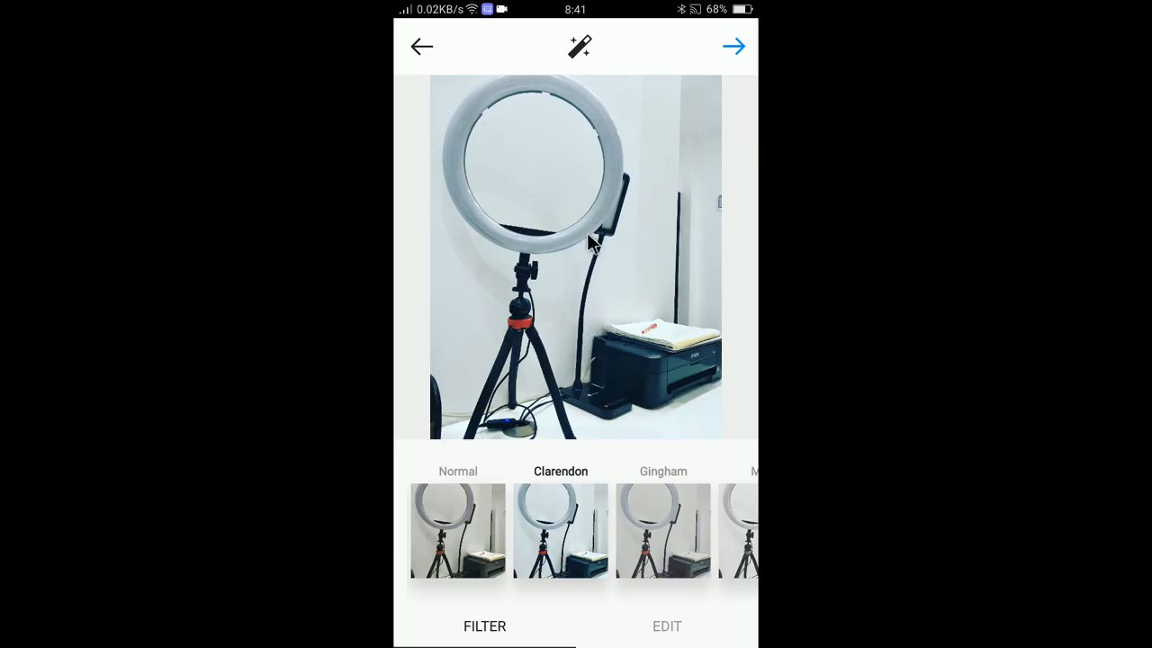
pyautogui.moveTo(598, 441)
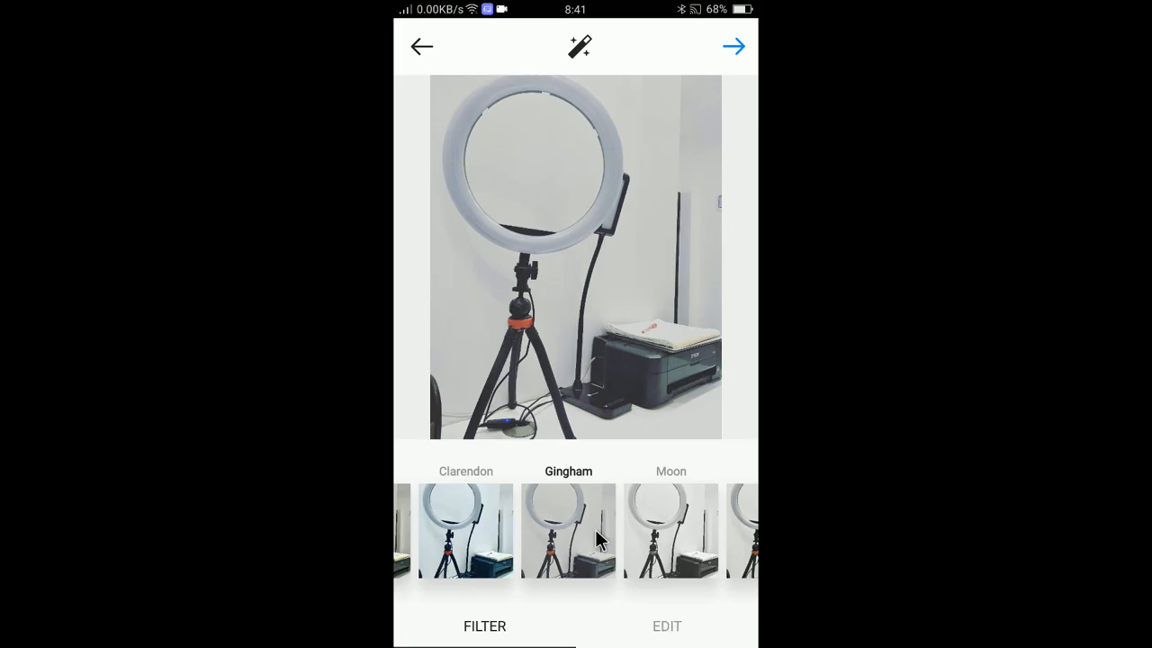
pyautogui.hscroll(-3)
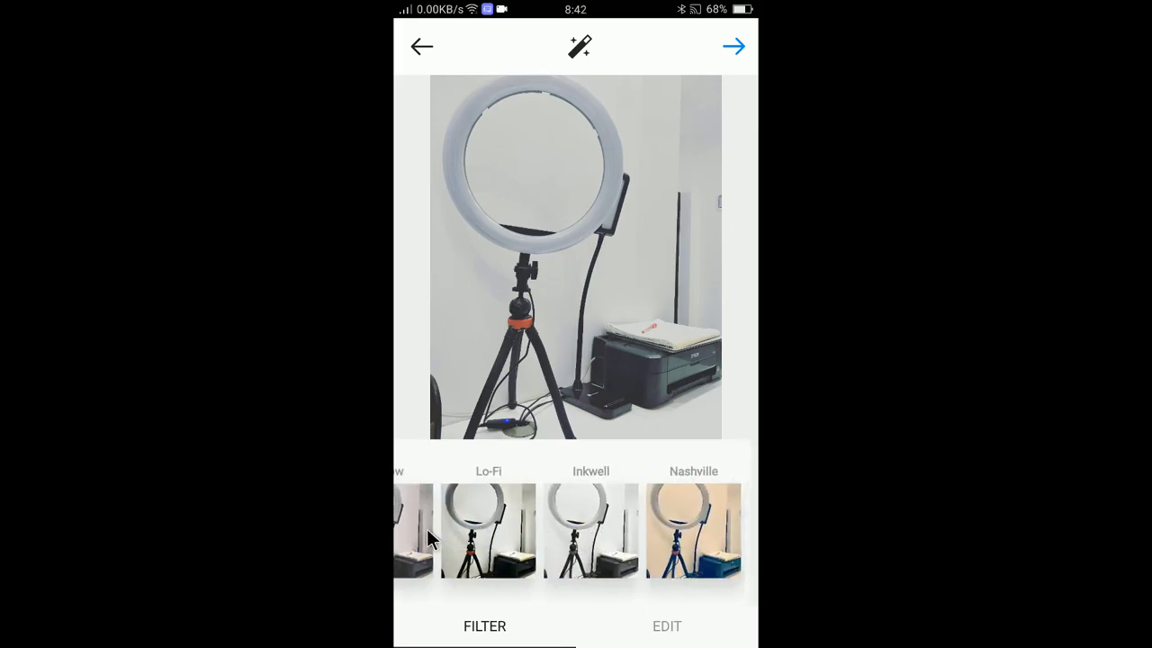
pyautogui.hscroll(3)
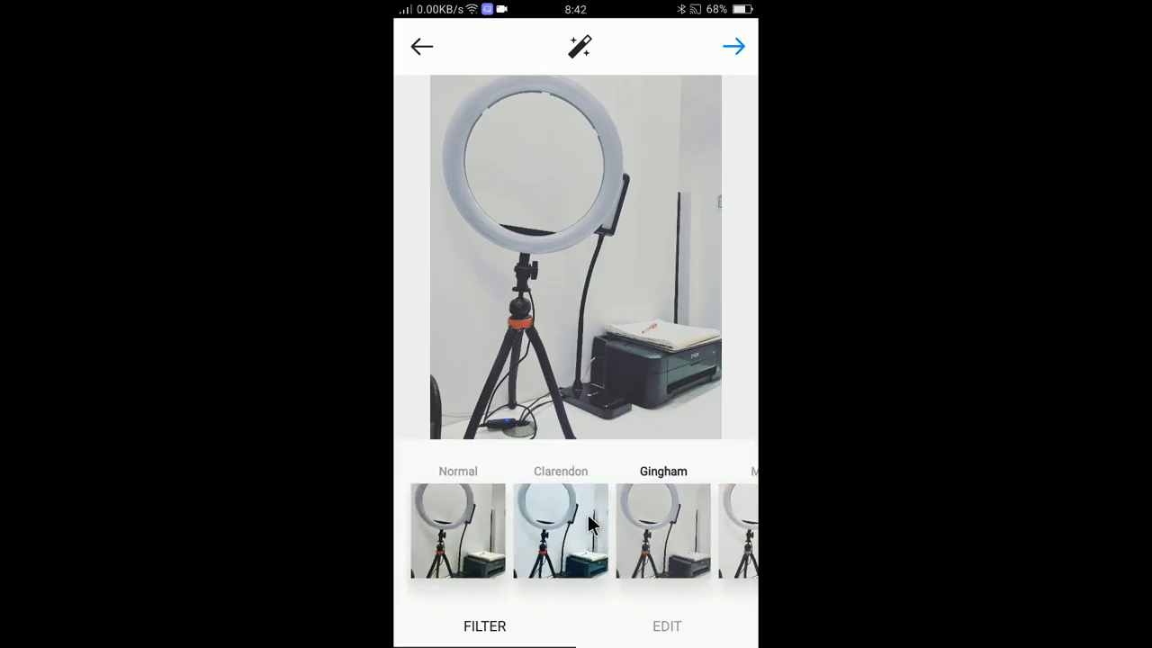
pyautogui.click(561, 529)
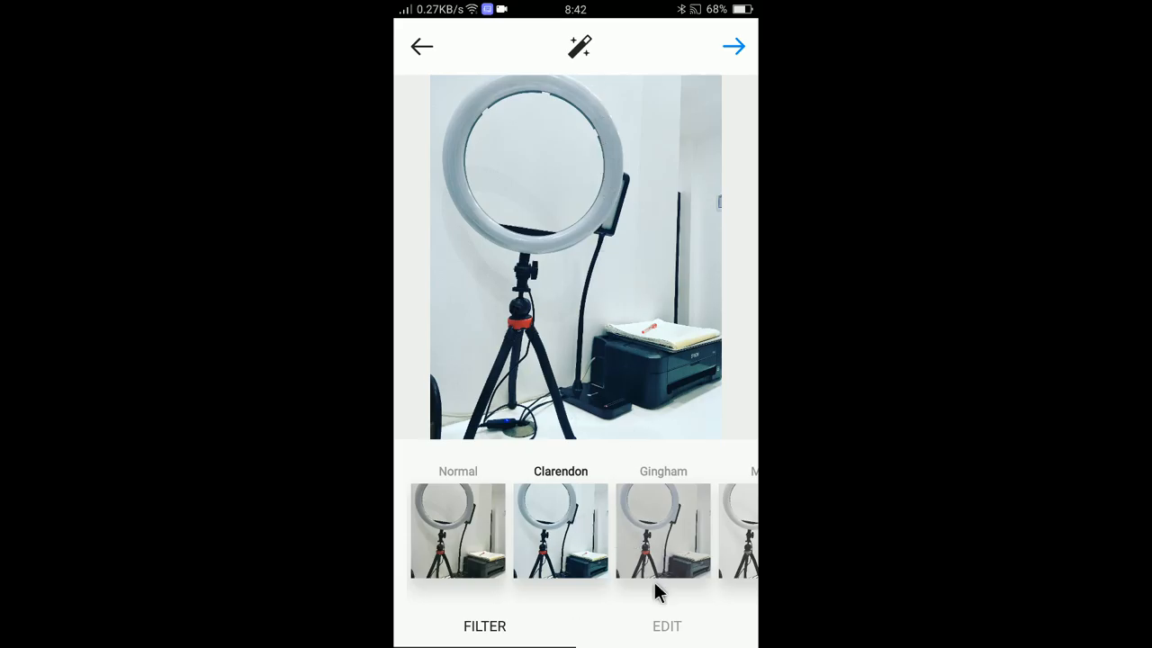
# Step: Raise the photo's brightness to about 32 in the Edit tools
pyautogui.click(666, 627)
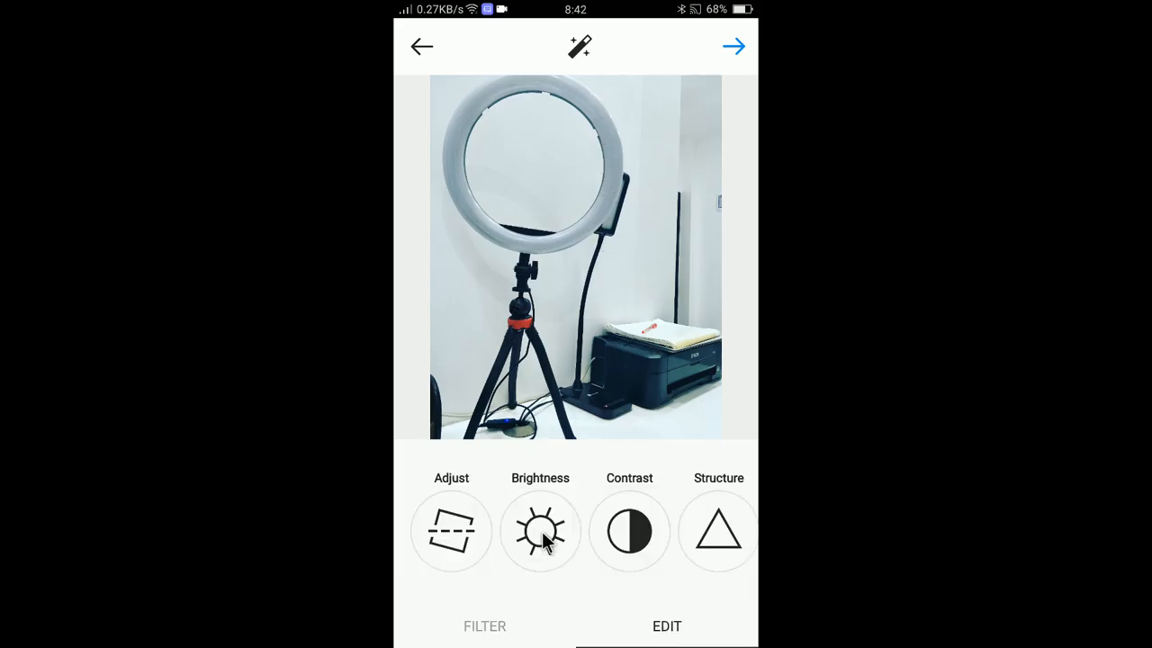
pyautogui.click(540, 531)
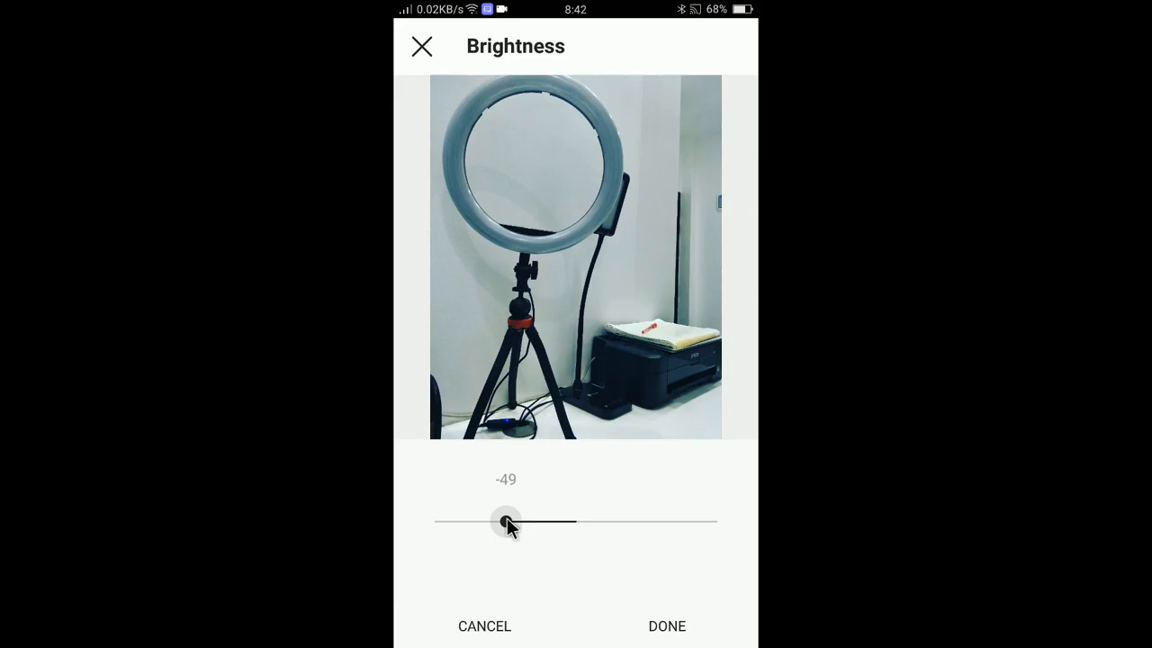
pyautogui.moveTo(506, 522); pyautogui.dragTo(621, 522)
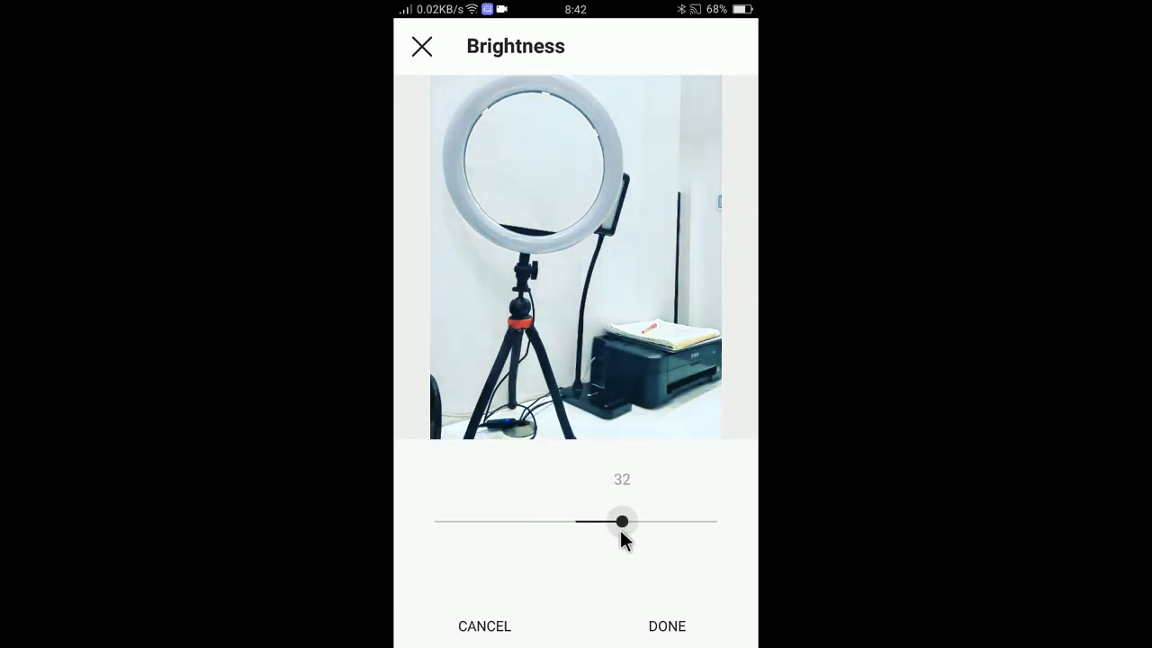
pyautogui.click(666, 627)
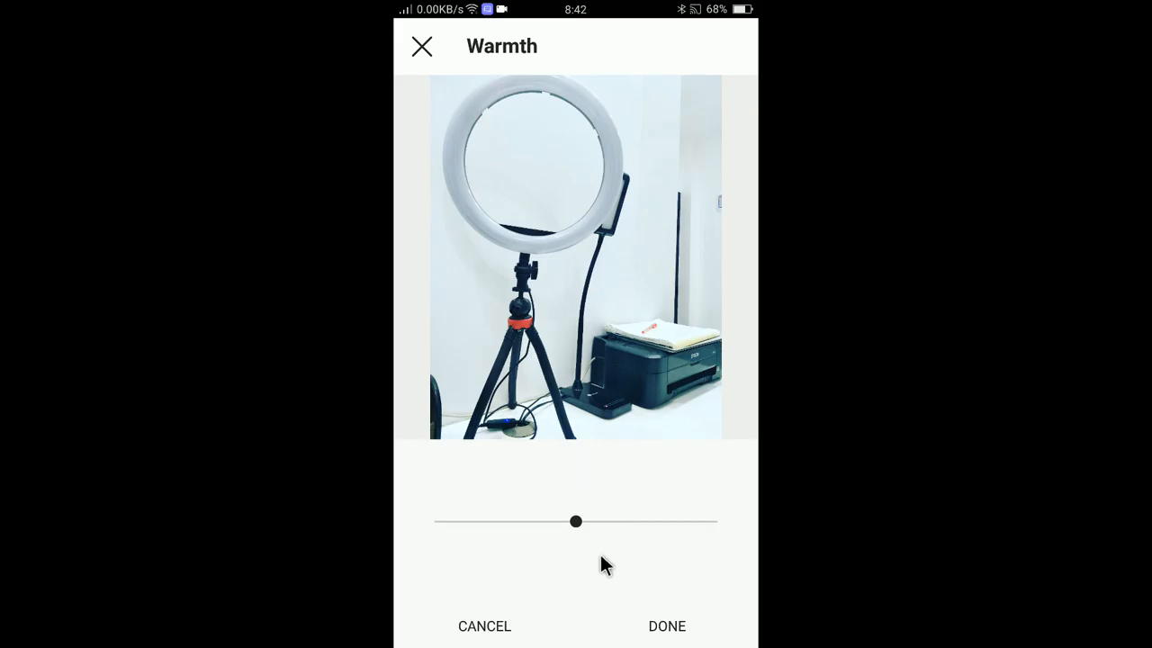
# Step: Lower the photo's warmth to about -68 for a cooler tone
pyautogui.moveTo(576, 520); pyautogui.dragTo(554, 522)
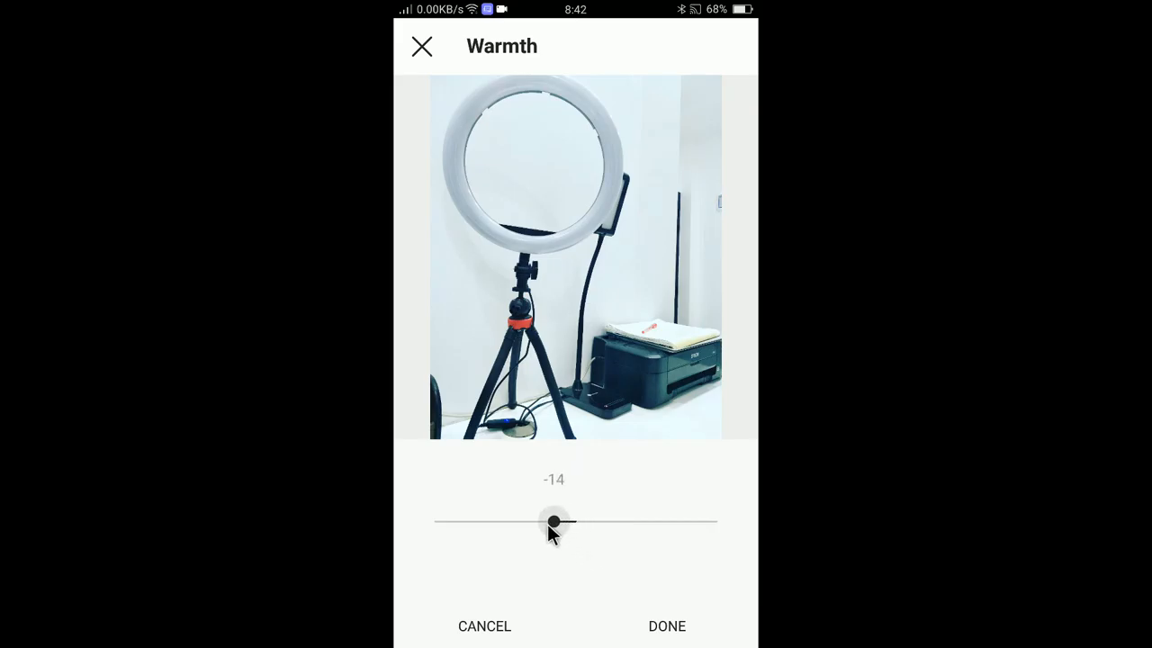
pyautogui.moveTo(554, 522); pyautogui.dragTo(655, 522)
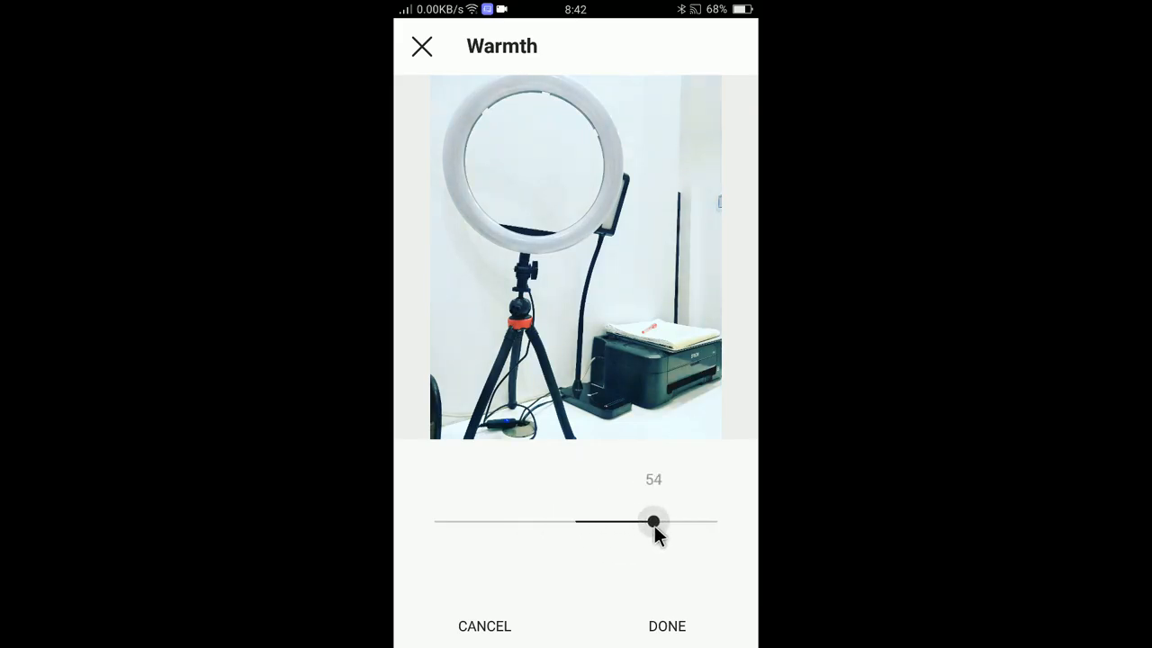
pyautogui.moveTo(655, 522); pyautogui.dragTo(547, 522)
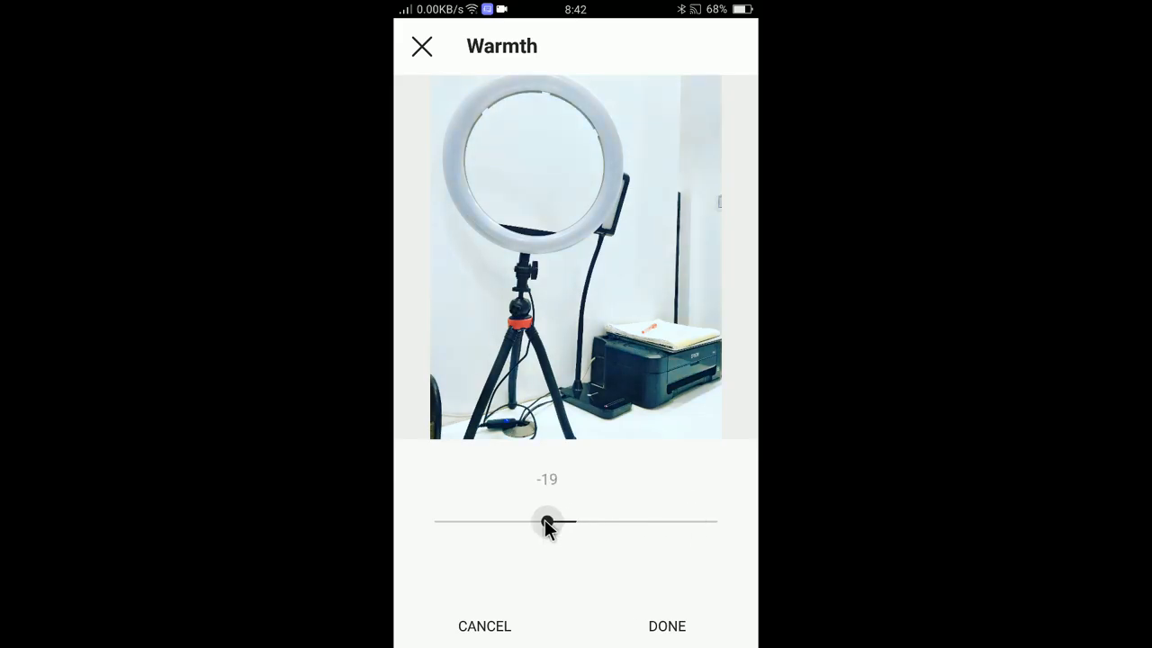
pyautogui.moveTo(548, 522); pyautogui.dragTo(477, 522)
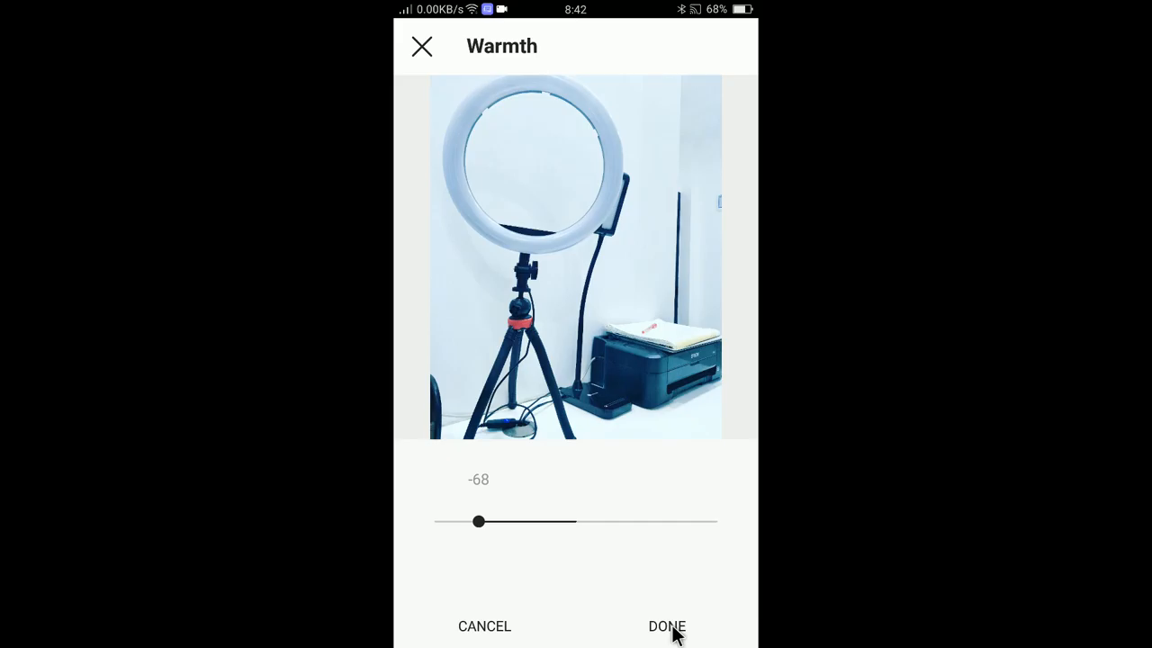
pyautogui.click(666, 626)
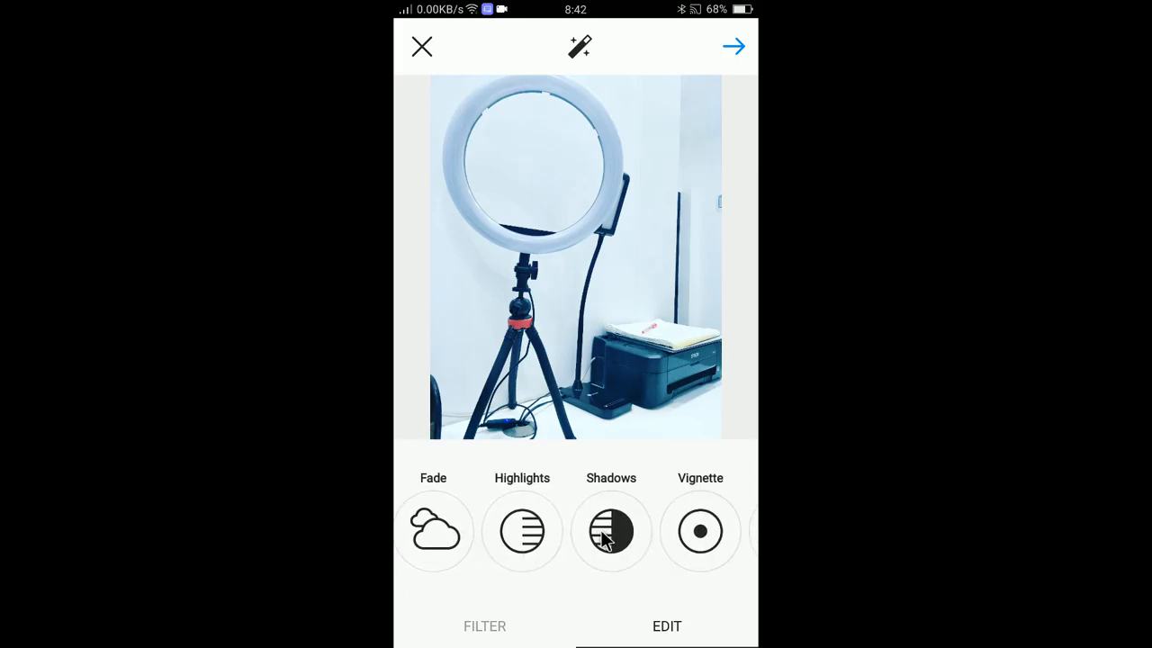
pyautogui.hscroll(-3)
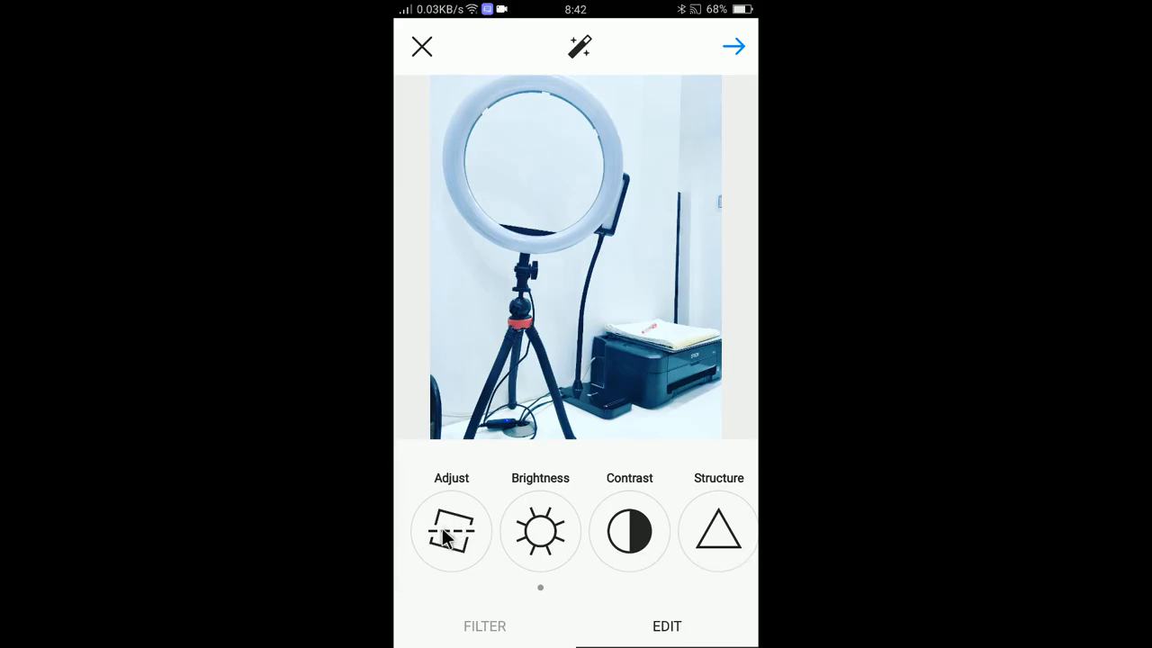
# Step: Apply the Lux effect to the photo at about 46 after trying higher levels
pyautogui.click(450, 529)
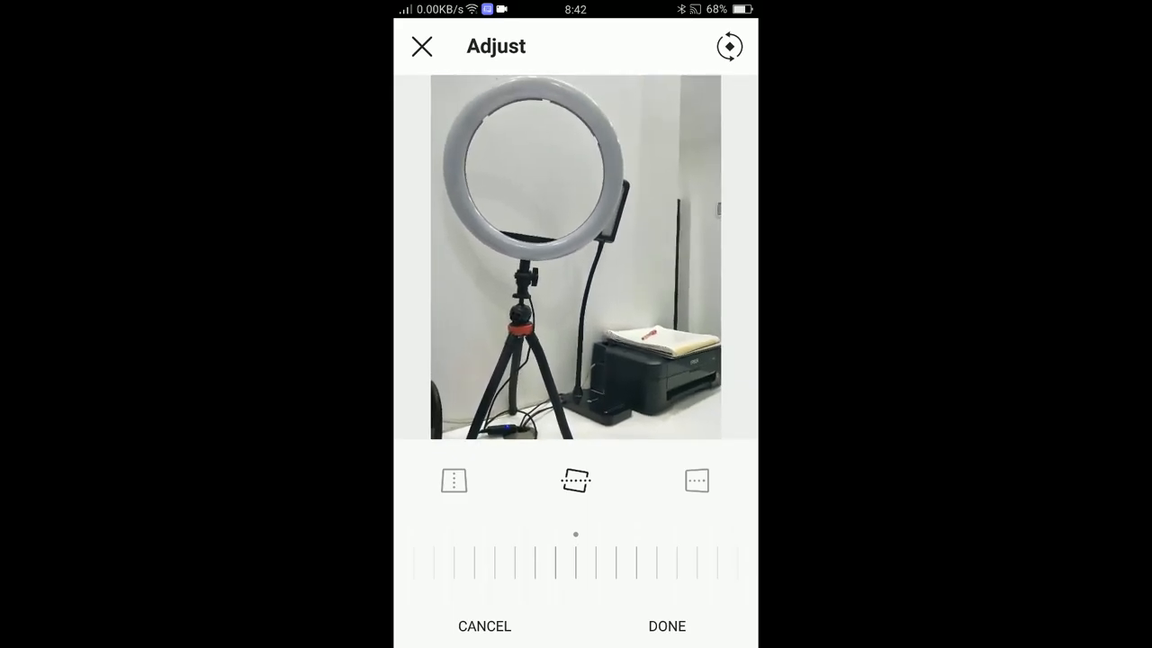
pyautogui.click(696, 481)
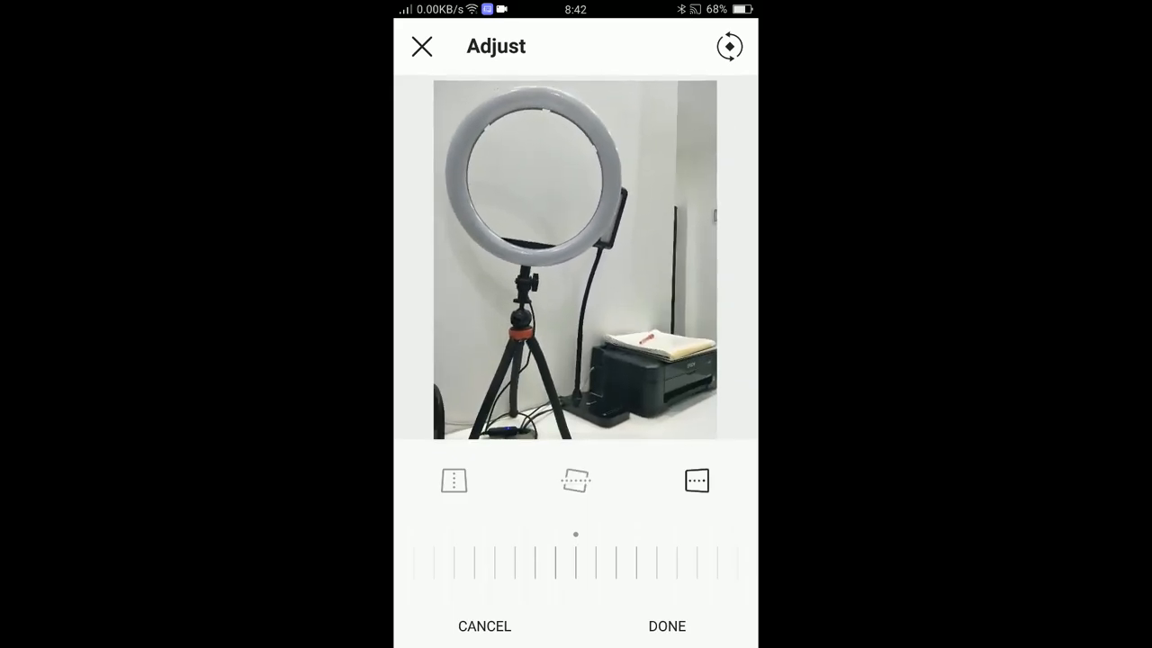
pyautogui.click(665, 627)
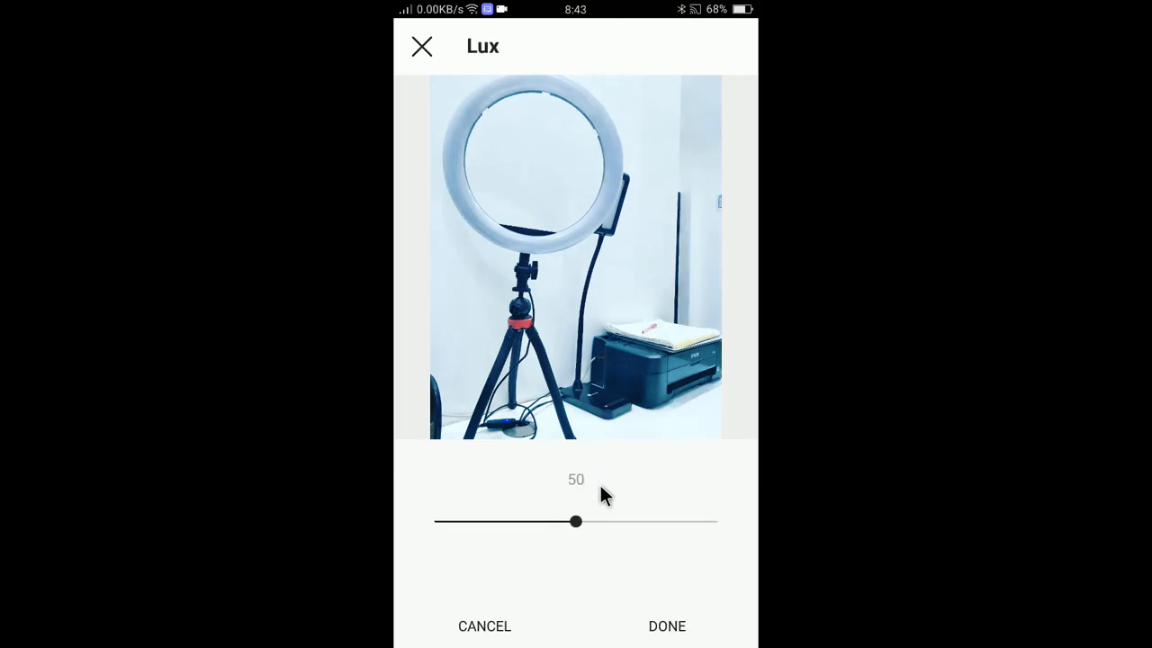
pyautogui.moveTo(576, 522); pyautogui.dragTo(669, 522)
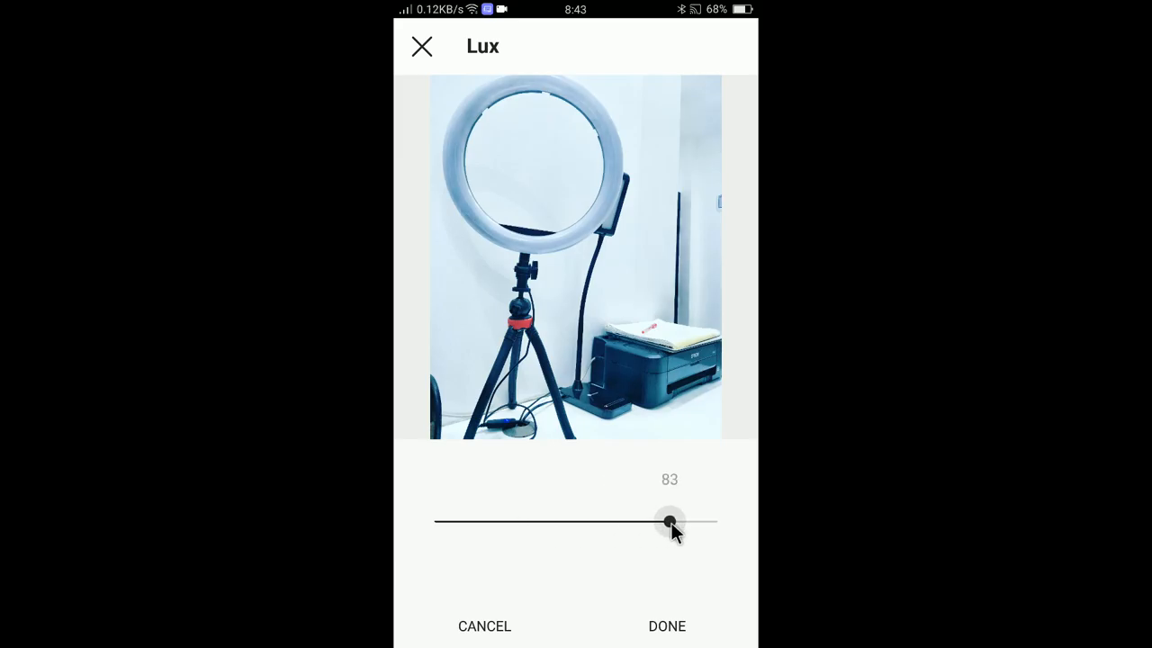
pyautogui.moveTo(670, 522); pyautogui.dragTo(633, 522)
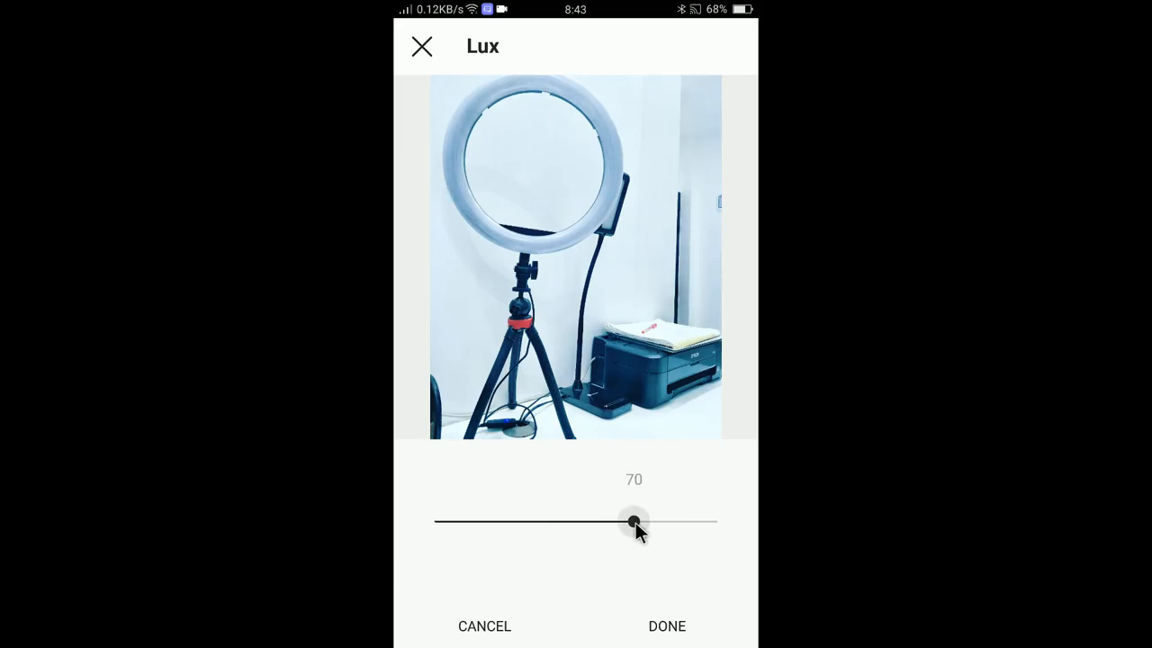
pyautogui.moveTo(634, 522); pyautogui.dragTo(565, 522)
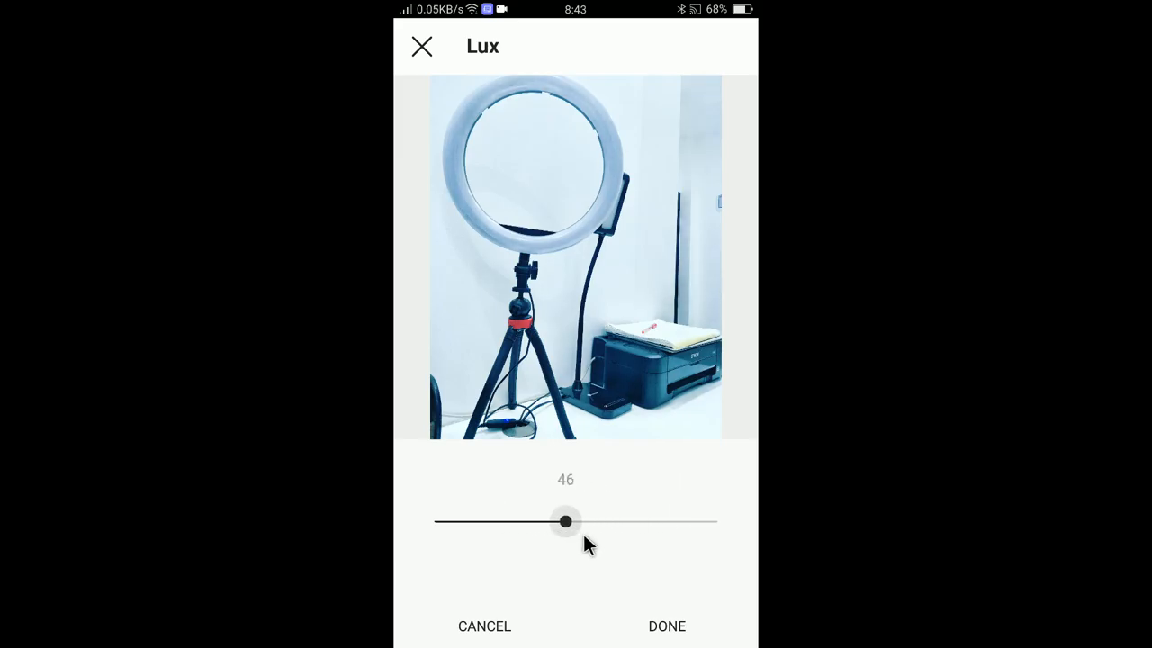
pyautogui.click(666, 627)
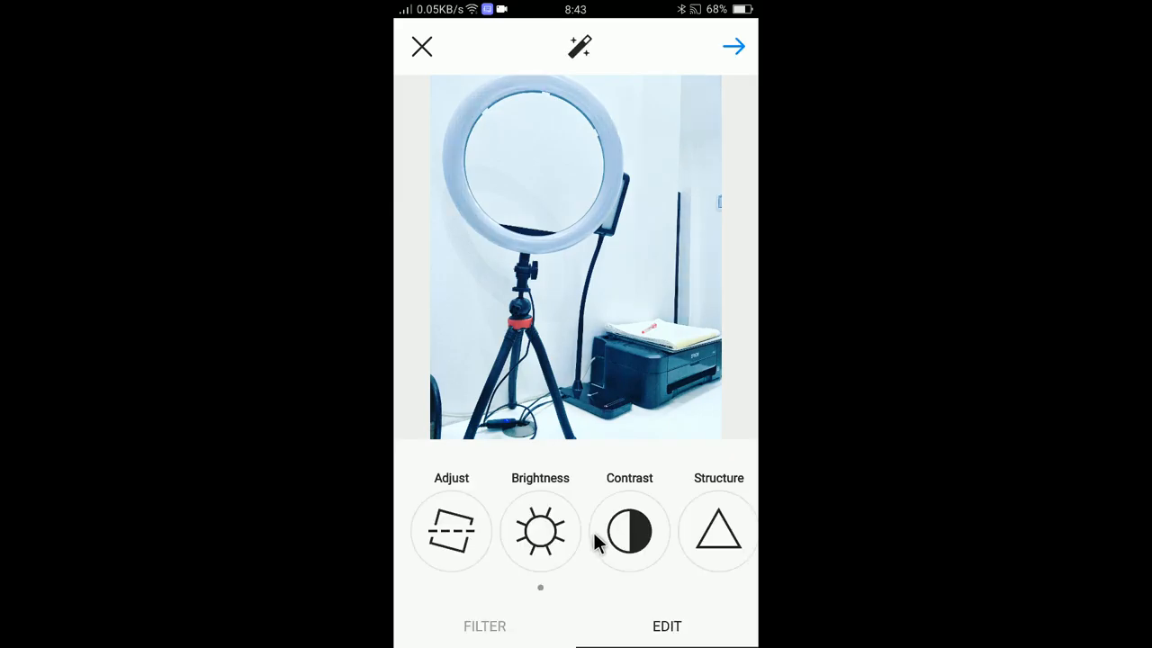
pyautogui.moveTo(629, 320)
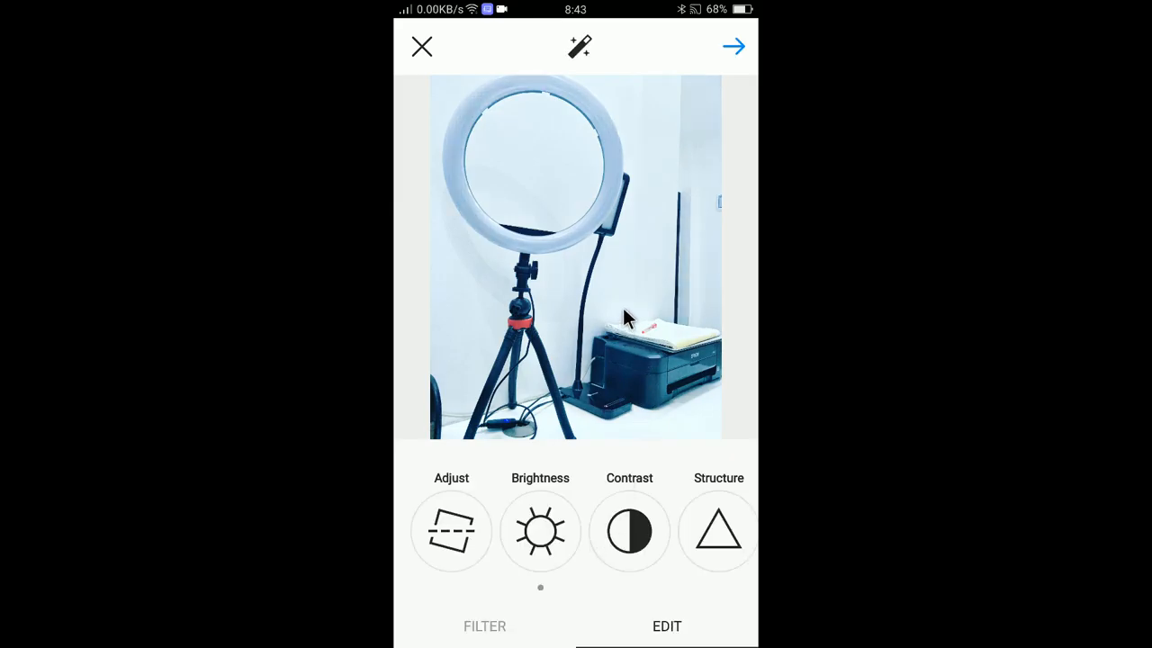
# Step: Reopen Lux and settle it lower at about 34
pyautogui.click(580, 47)
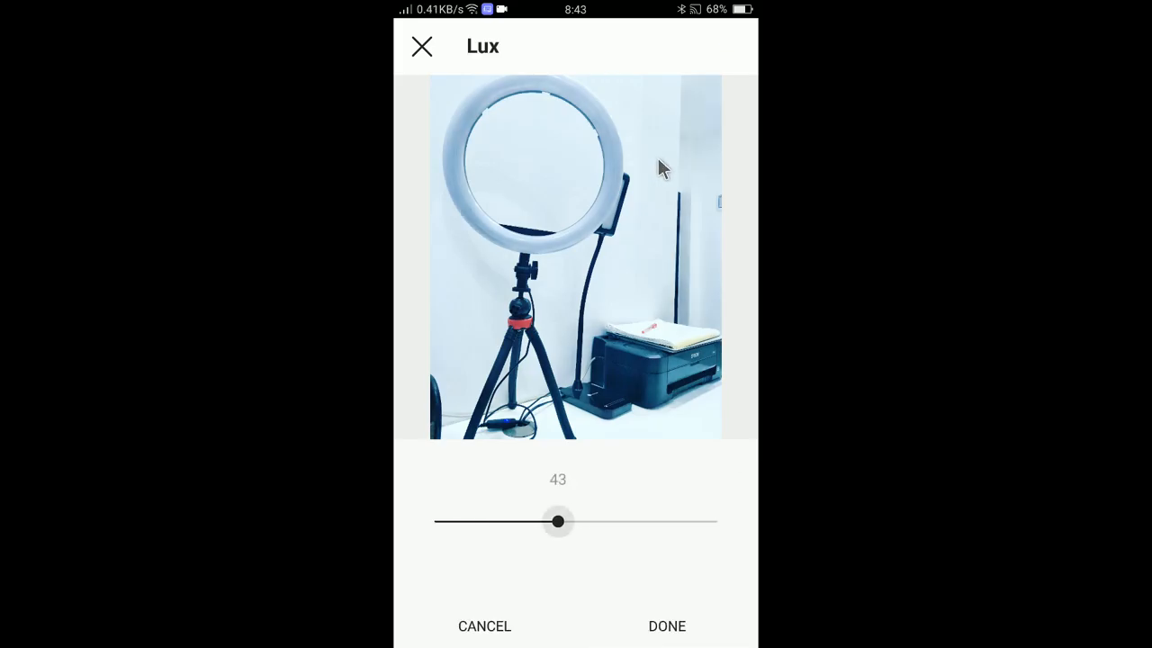
pyautogui.moveTo(558, 520); pyautogui.dragTo(532, 520)
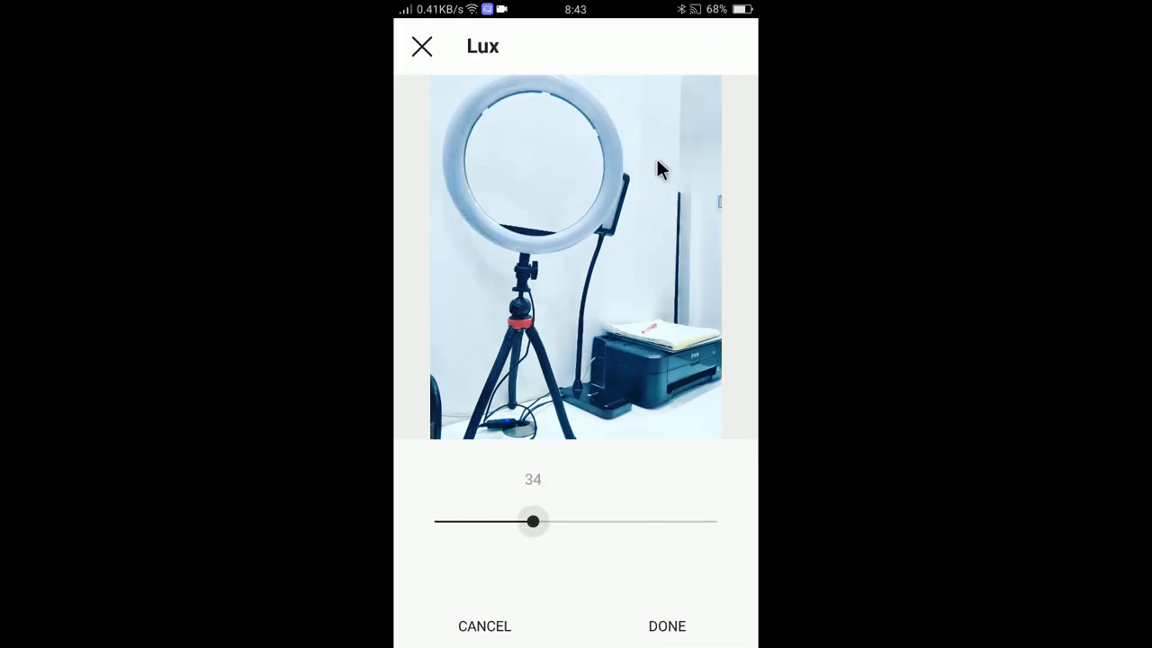
pyautogui.click(666, 626)
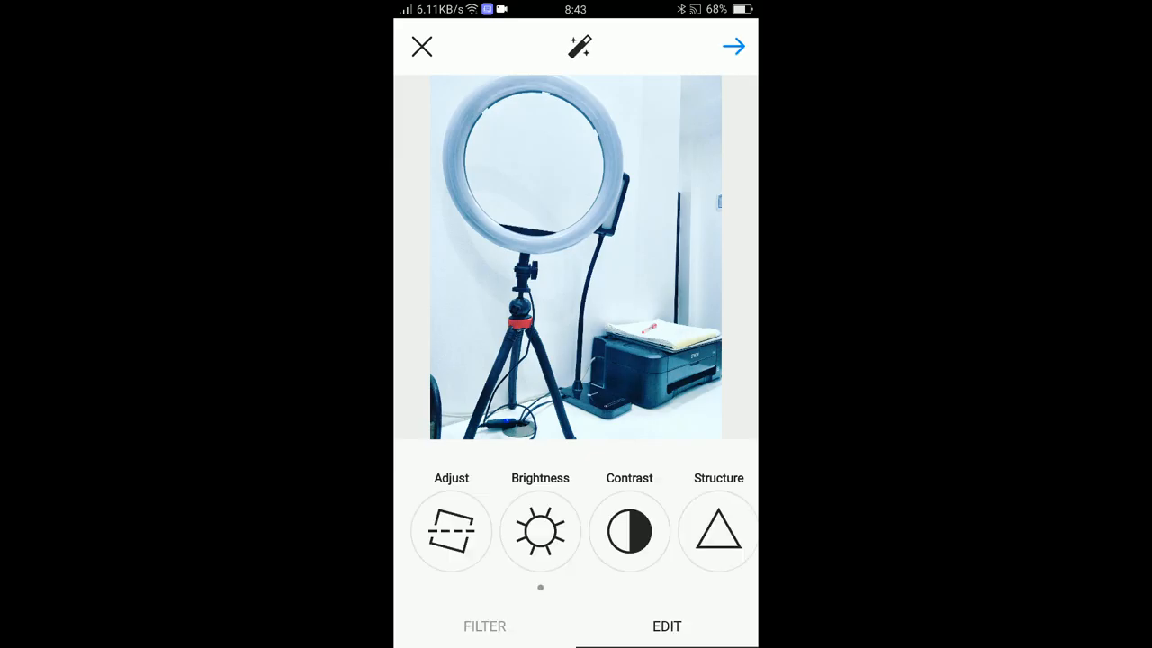
pyautogui.moveTo(673, 335)
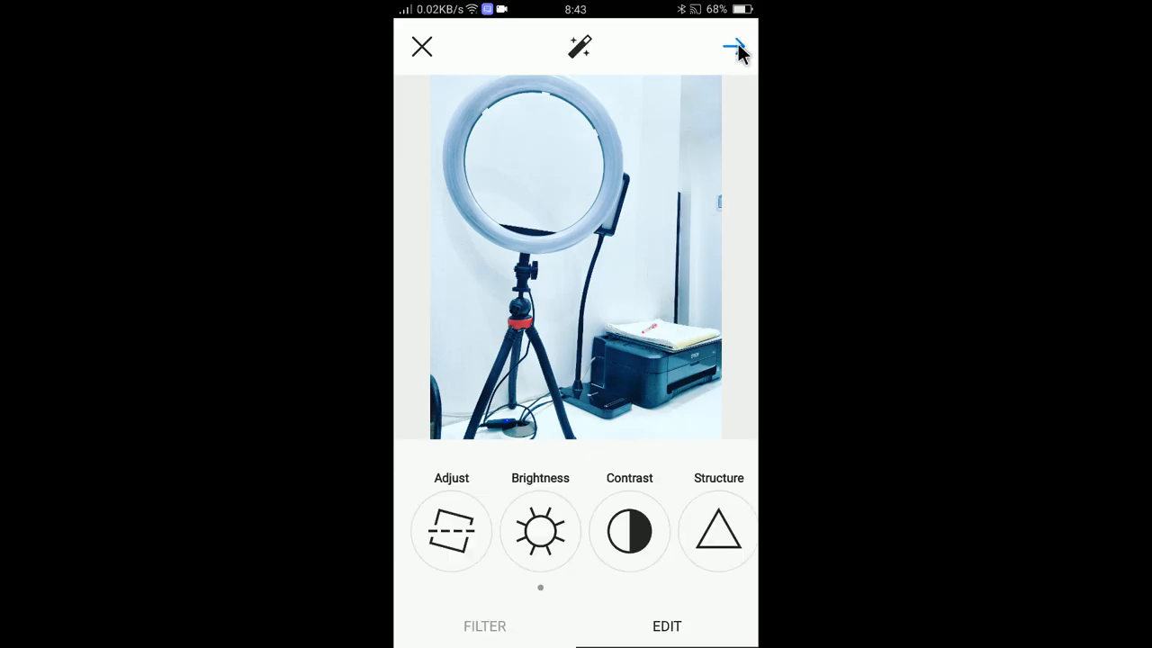
# Step: Move to the sharing step and write the caption 'Desk ring light'
pyautogui.click(731, 47)
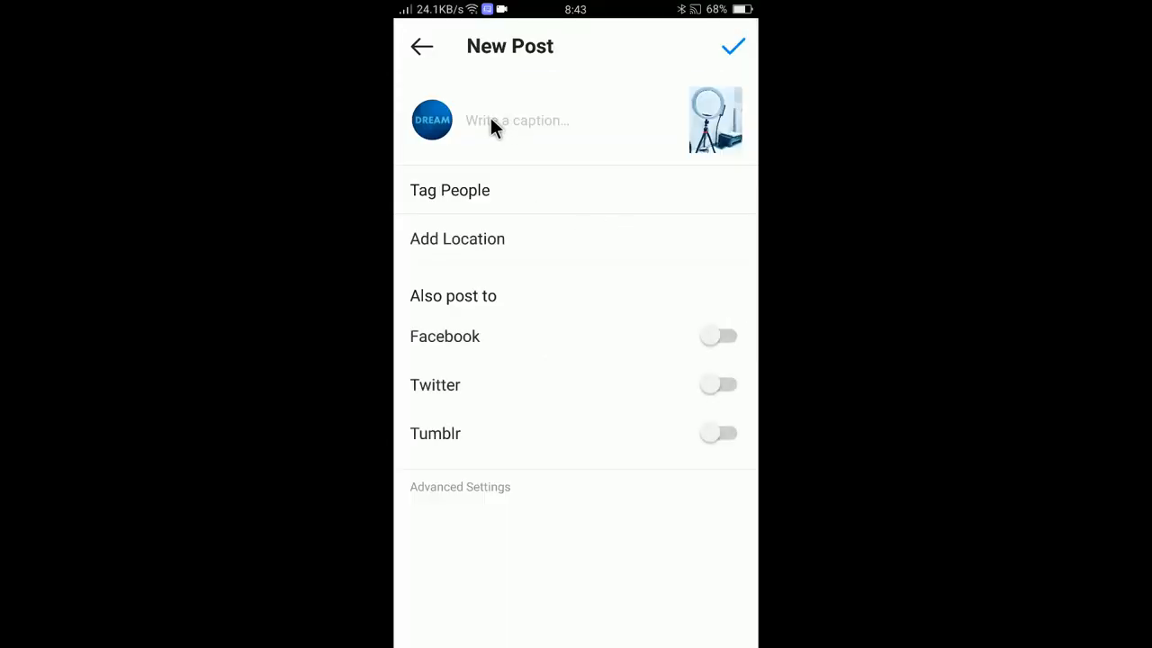
pyautogui.click(519, 119)
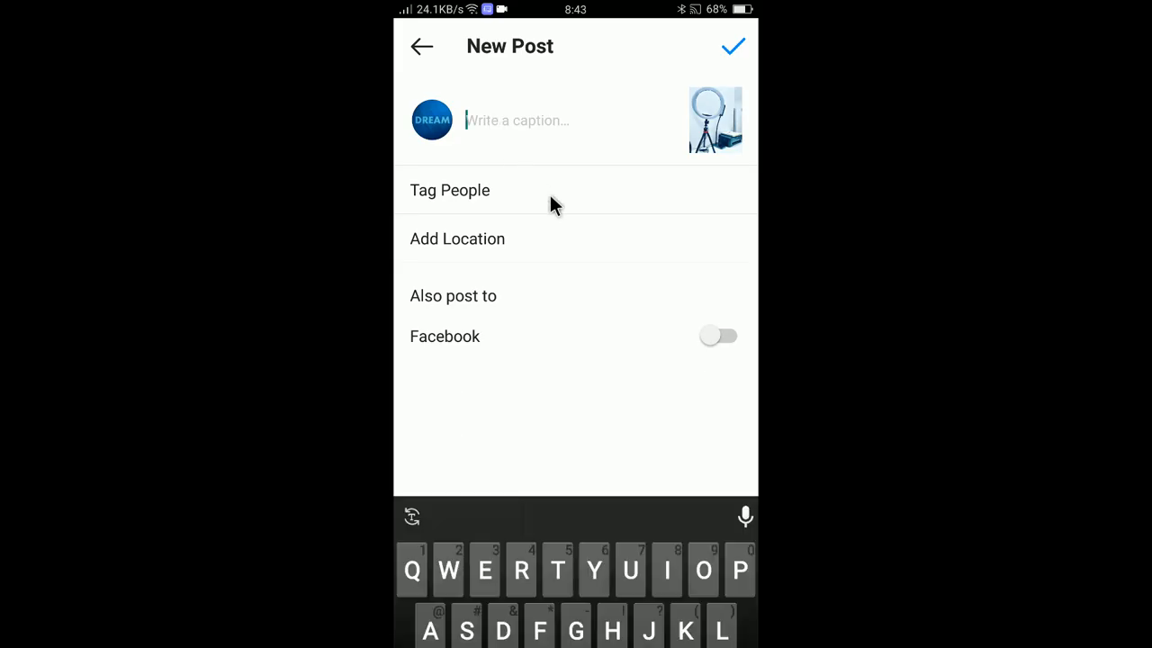
pyautogui.write('Desk')
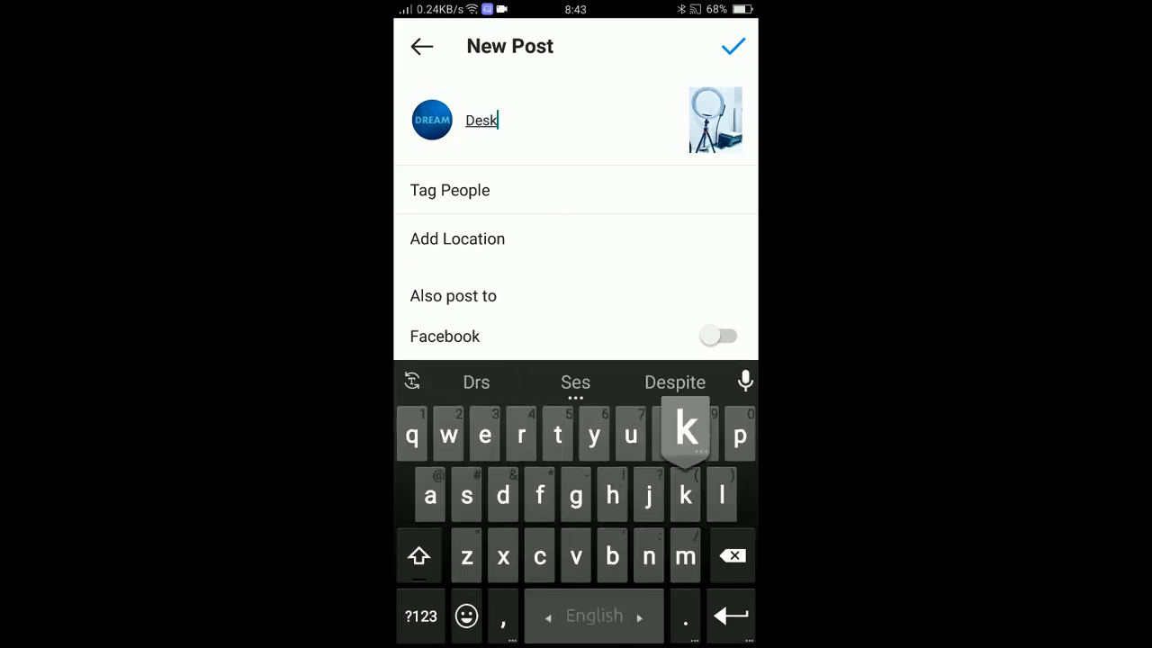
pyautogui.write('ring')
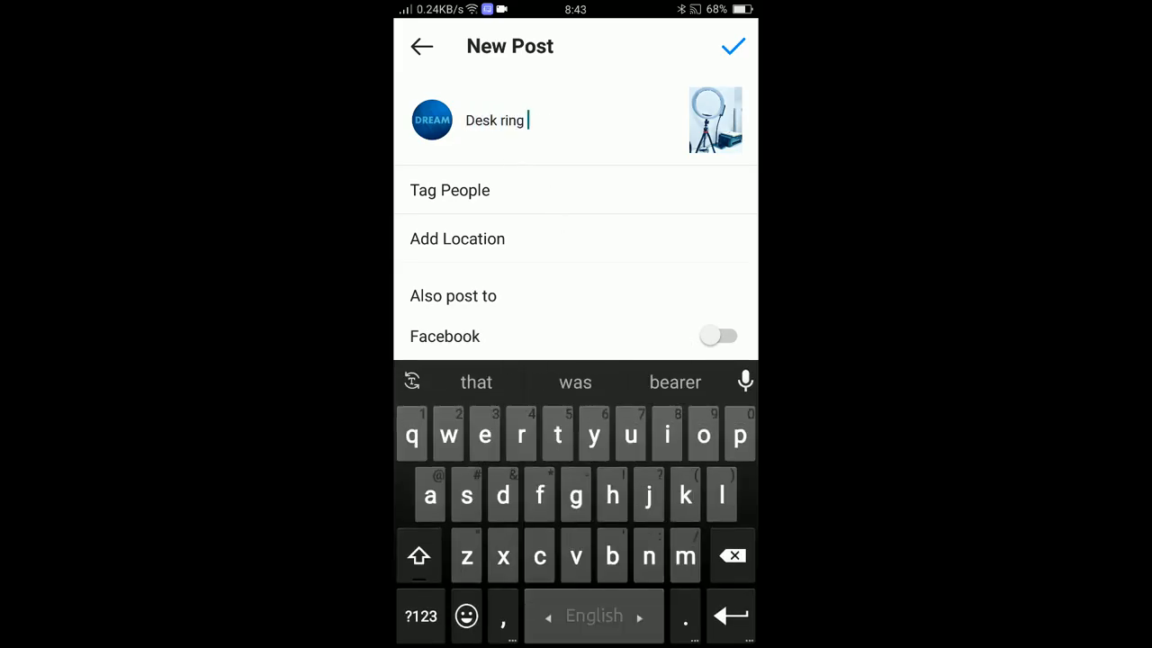
pyautogui.write('light')
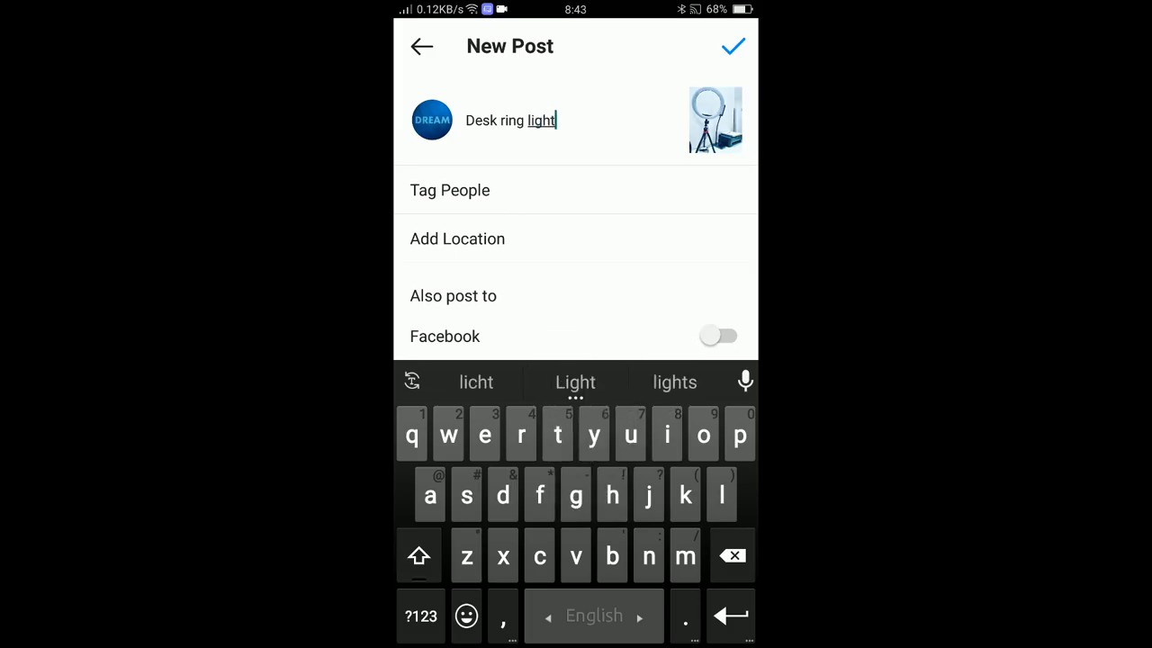
pyautogui.moveTo(558, 223)
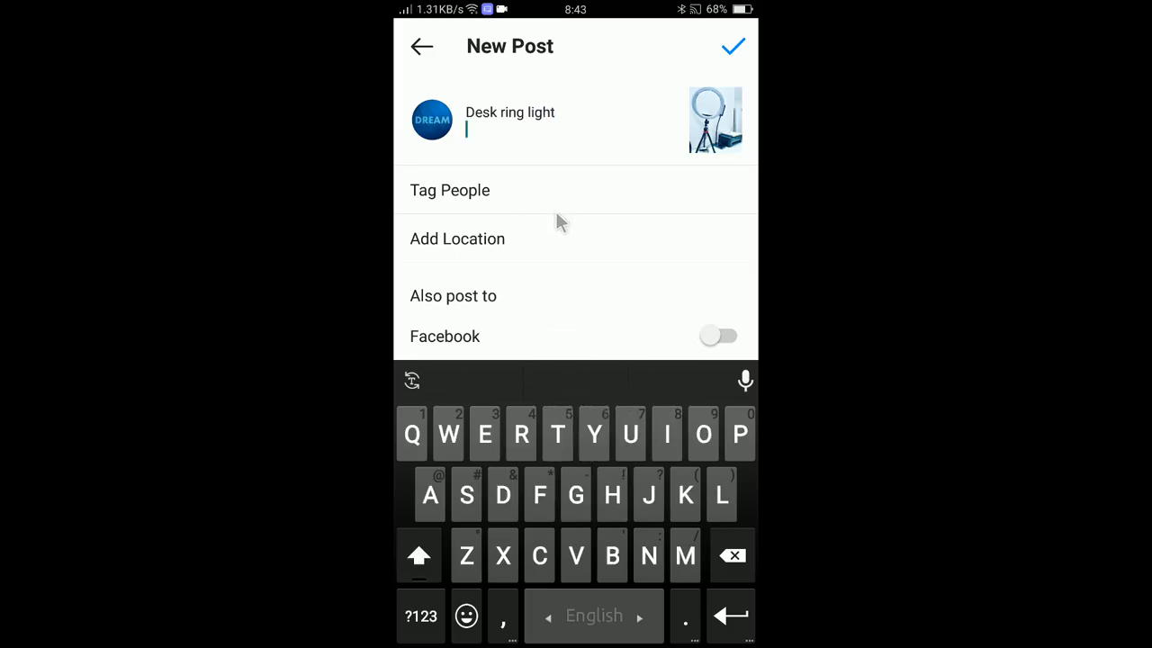
# Step: Add the hashtags '#homedesk #ringlight' to the caption
pyautogui.write('#')
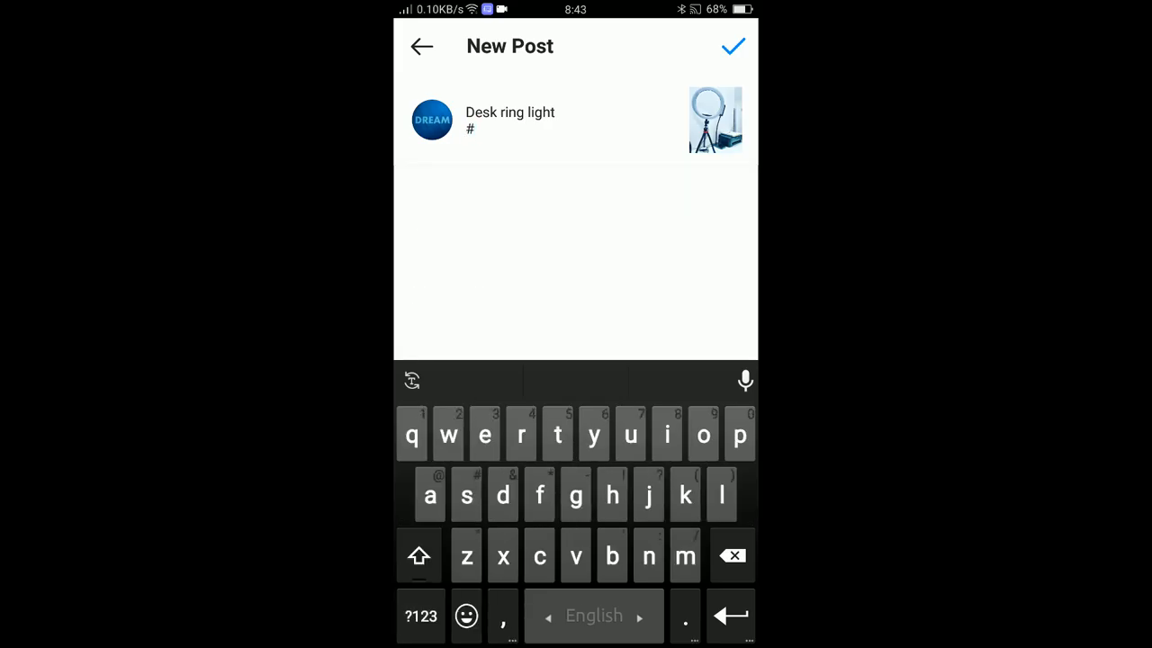
pyautogui.write('homedesk #ringlight')
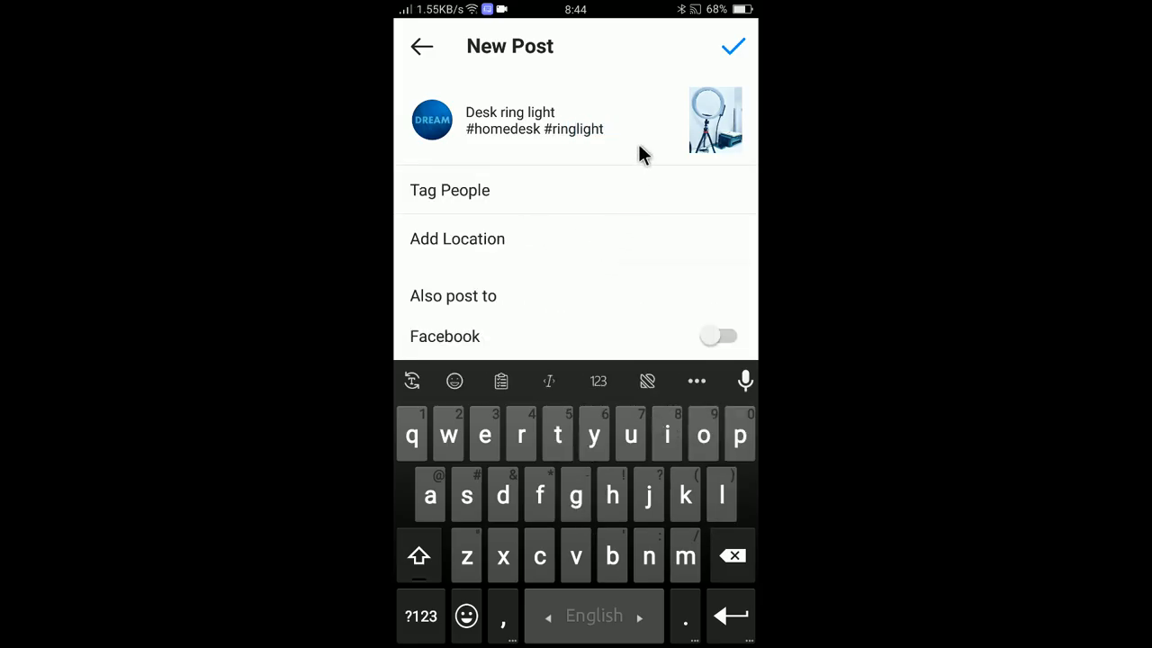
pyautogui.moveTo(496, 250)
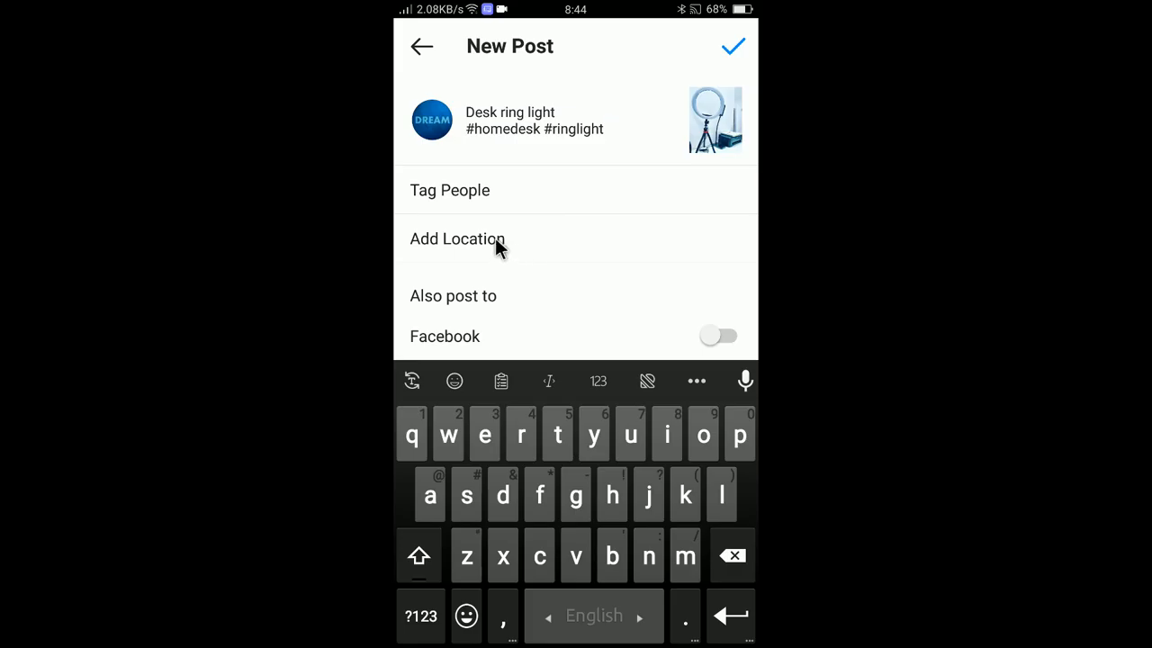
pyautogui.moveTo(504, 227)
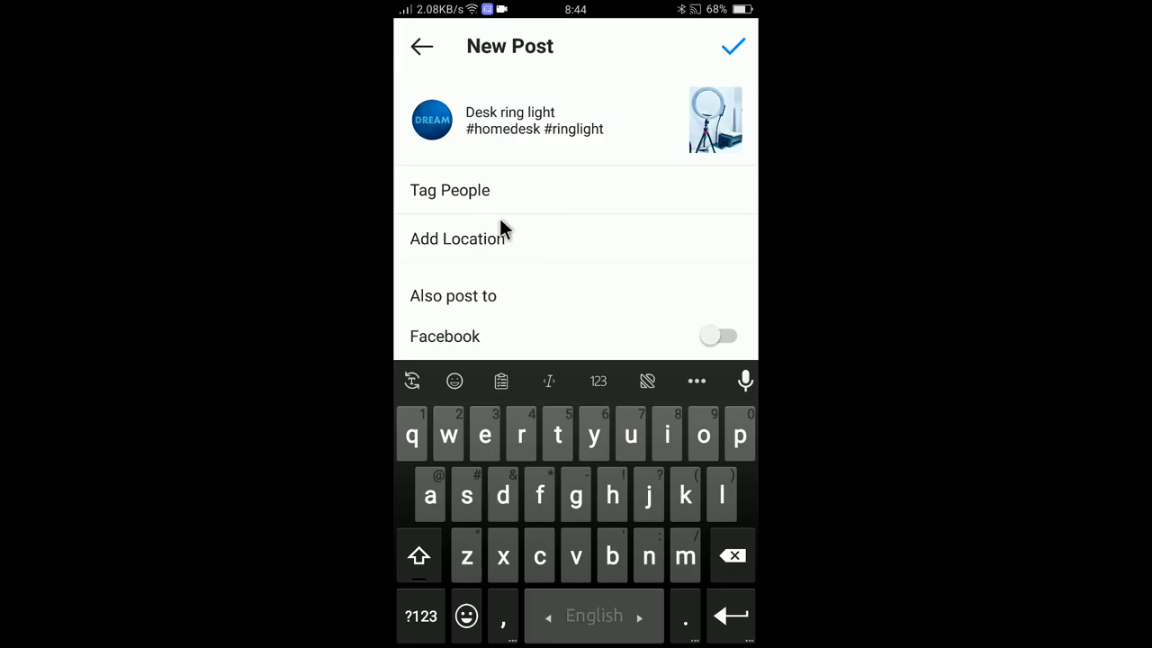
pyautogui.moveTo(518, 225)
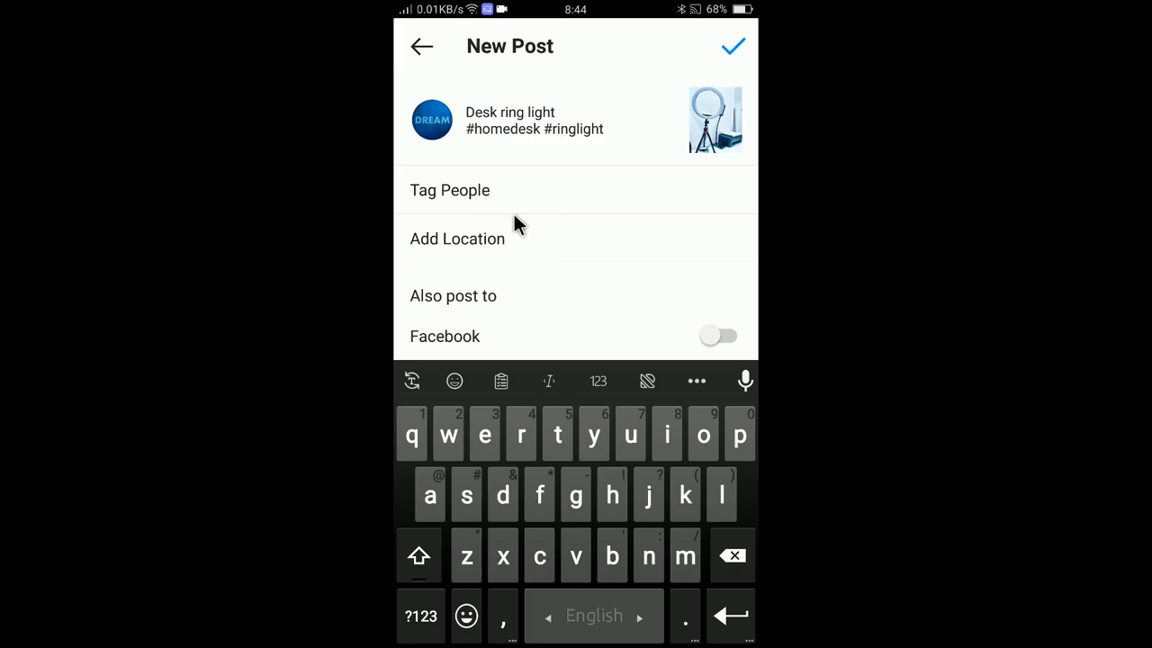
pyautogui.moveTo(507, 223)
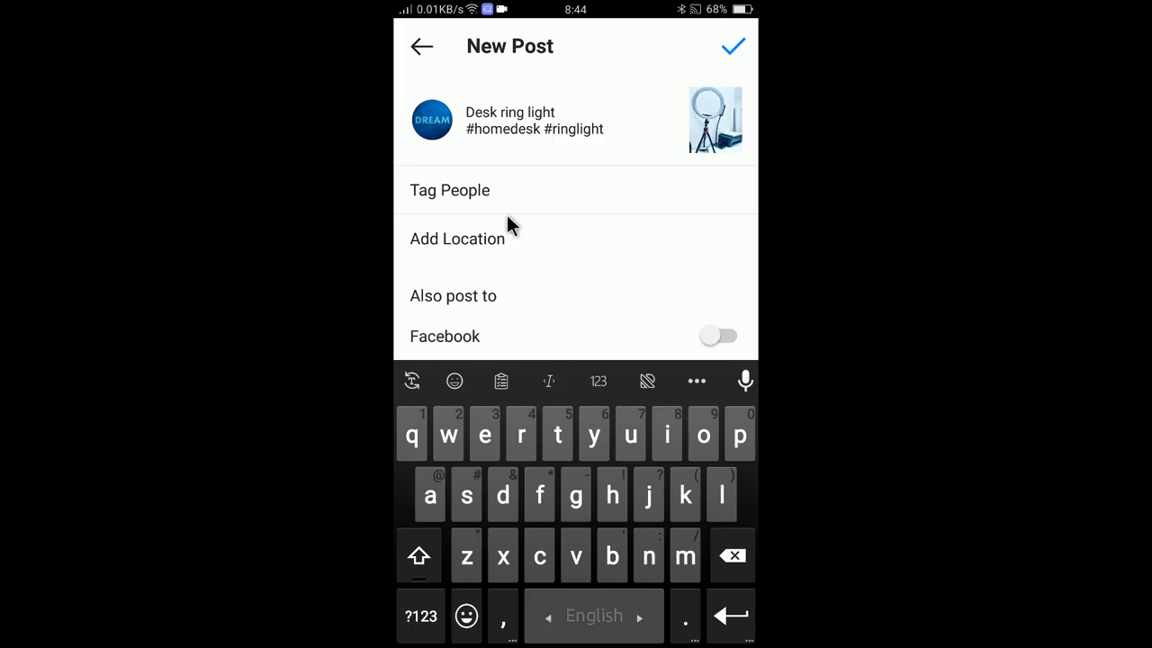
pyautogui.moveTo(551, 292)
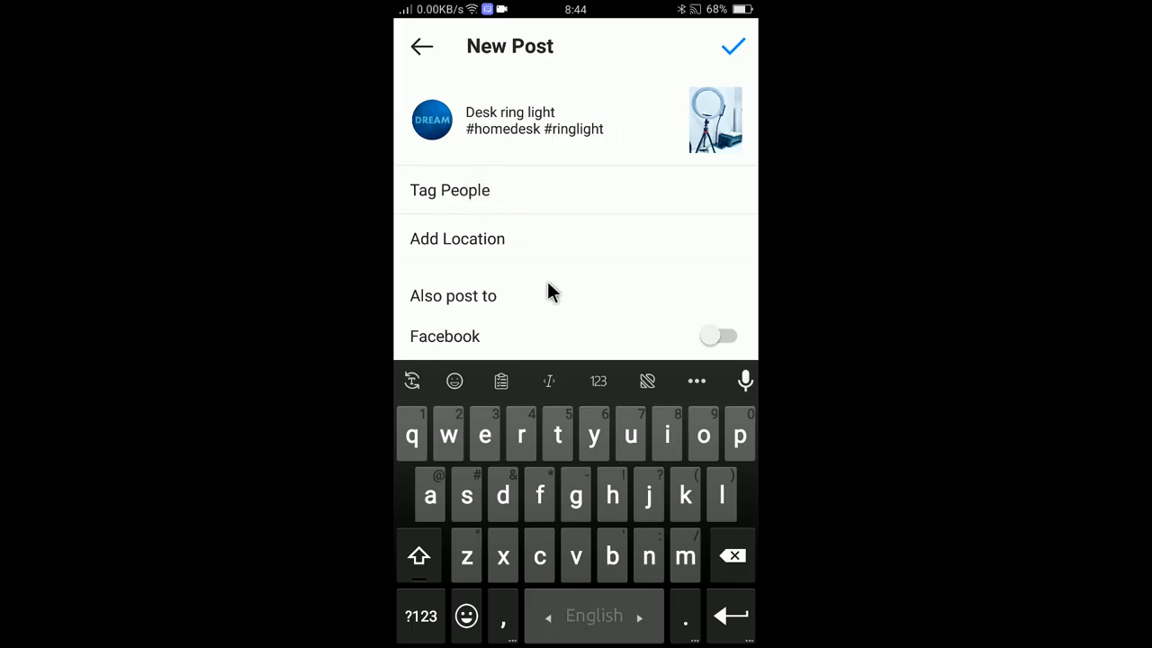
pyautogui.scroll(-3)
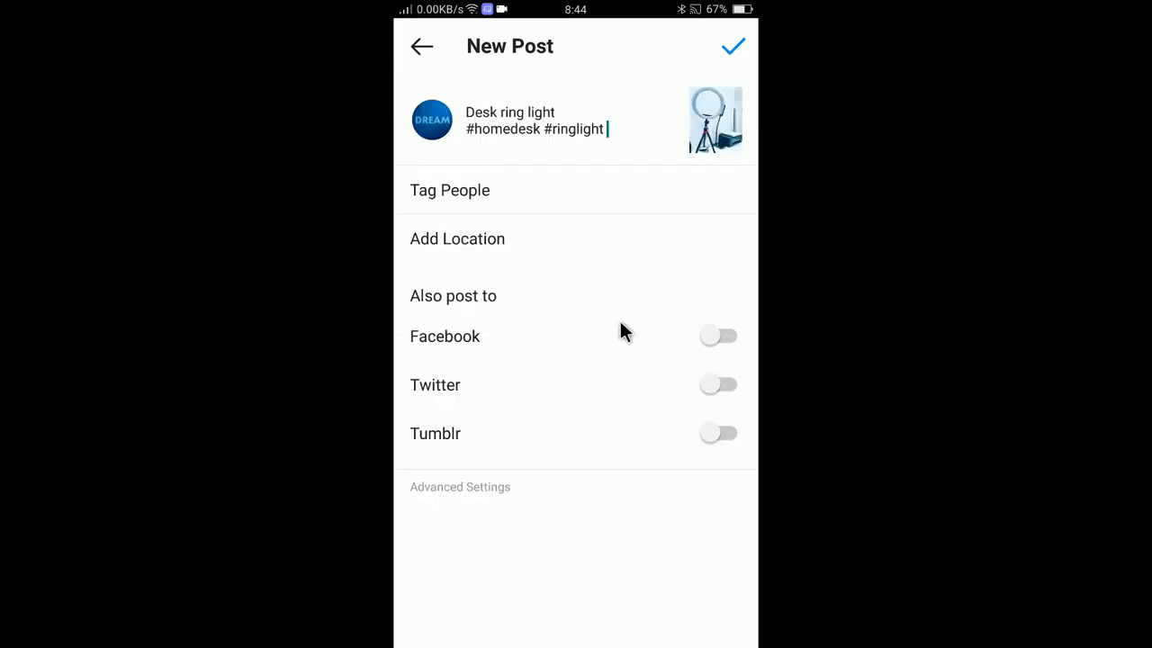
pyautogui.moveTo(495, 493)
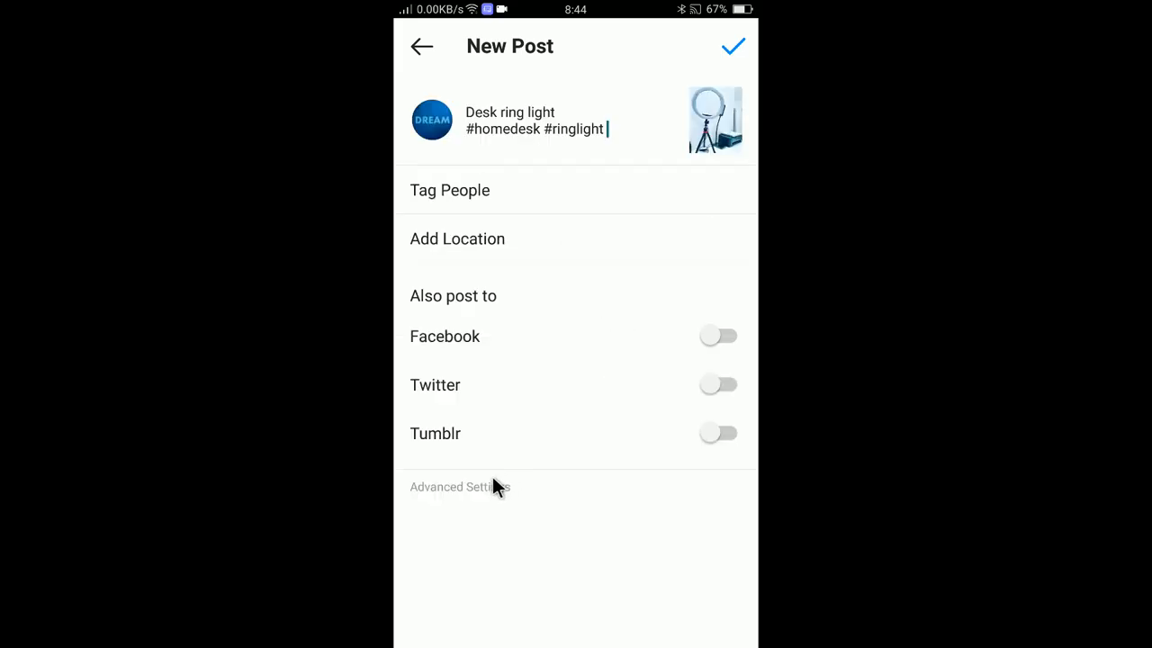
# Step: Glance at Advanced Settings, then share the ring-light post to the feed
pyautogui.click(459, 486)
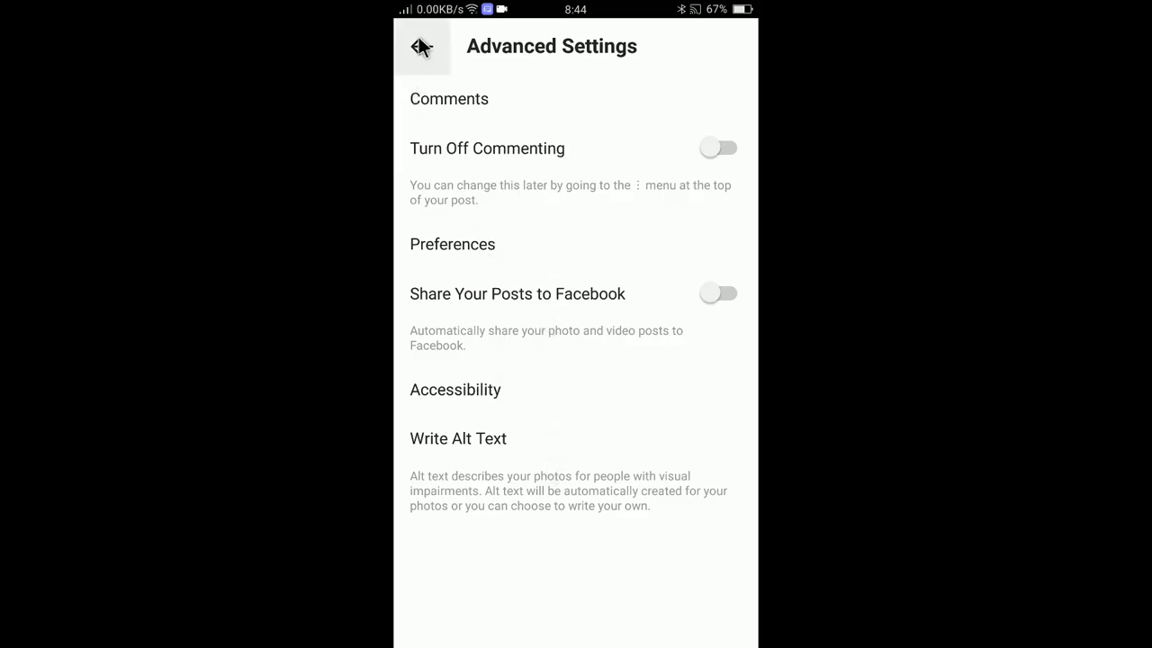
pyautogui.click(425, 47)
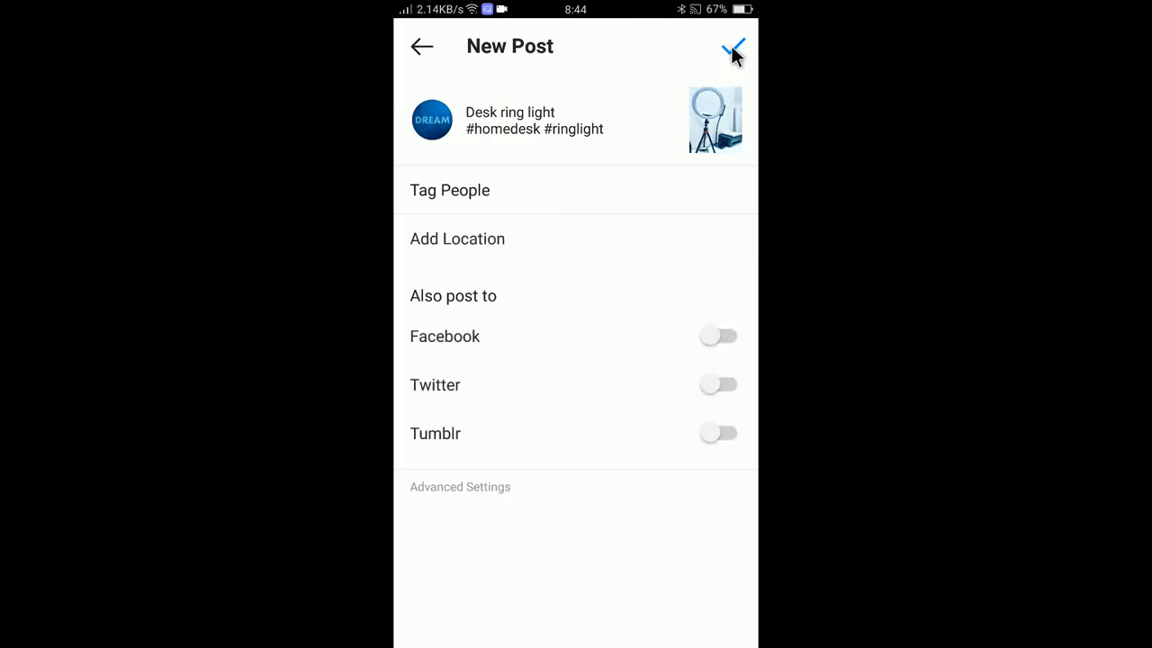
pyautogui.click(731, 45)
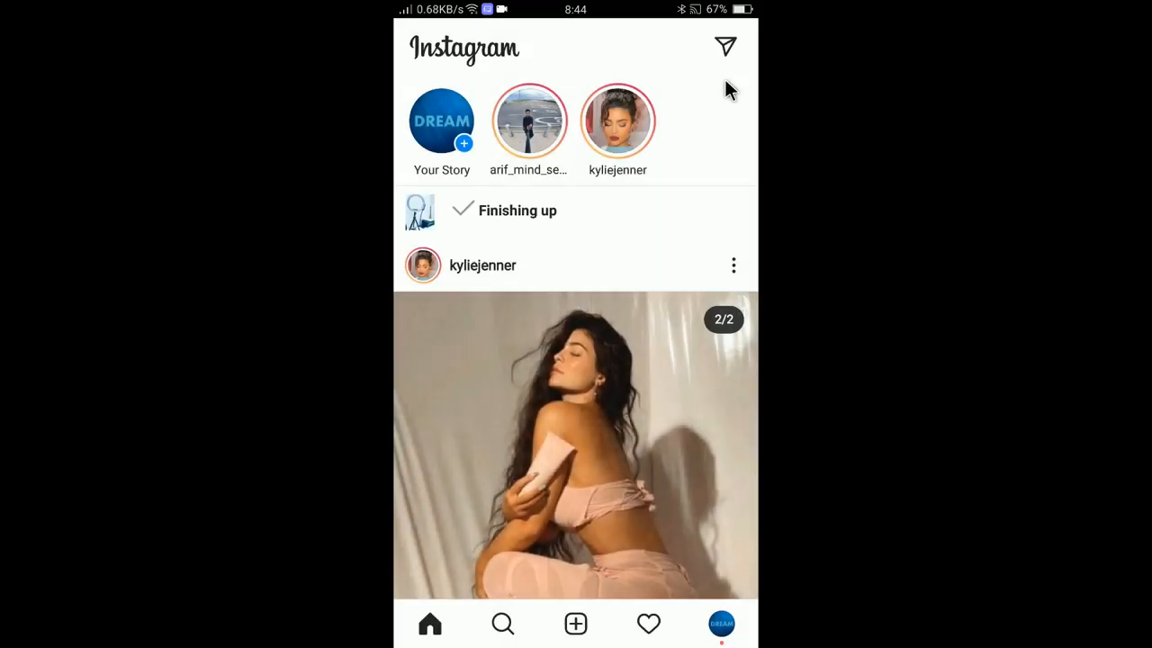
pyautogui.moveTo(489, 224)
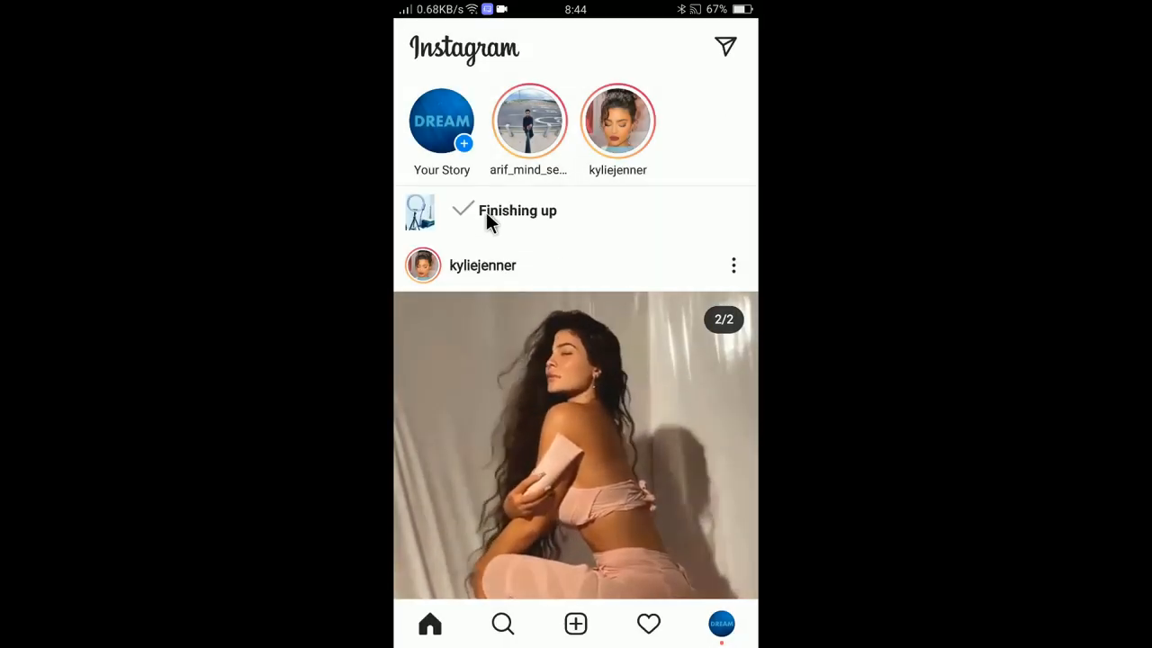
pyautogui.moveTo(511, 242)
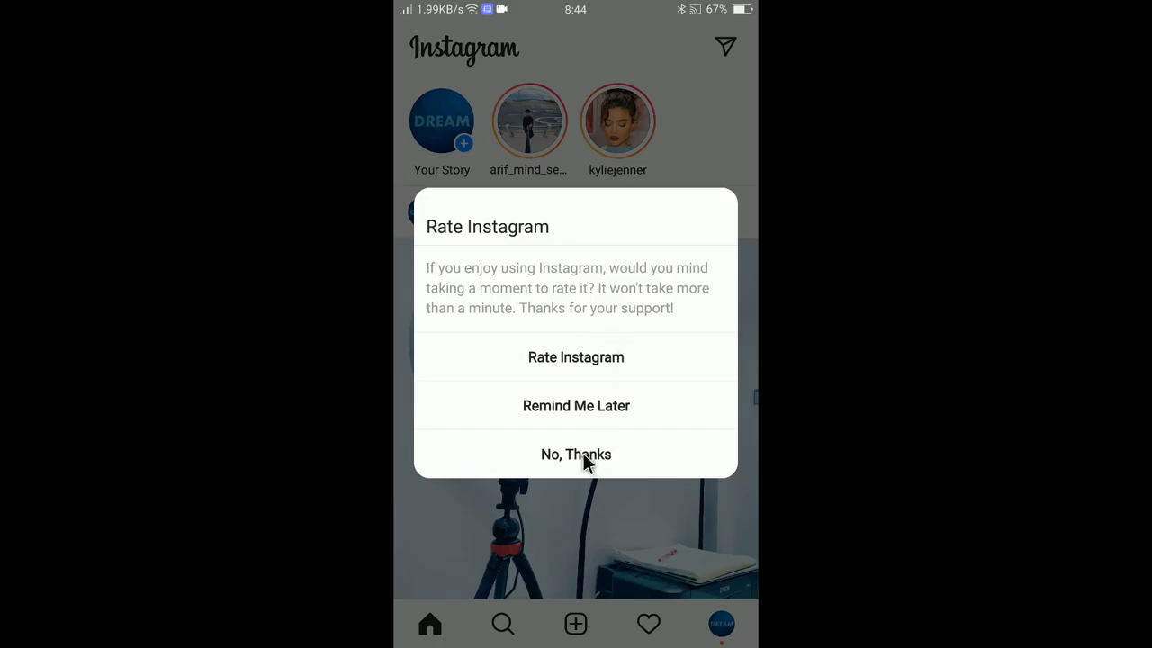
# Step: Decline the rating prompt and open the new ring-light post from the profile grid
pyautogui.click(576, 453)
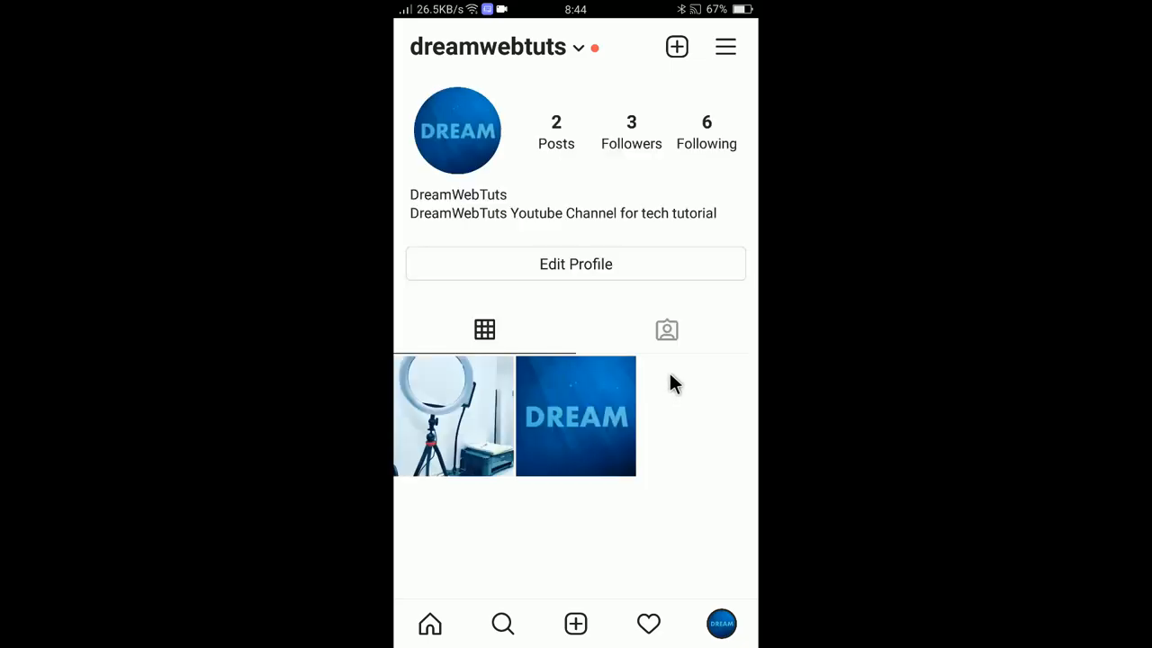
pyautogui.click(453, 417)
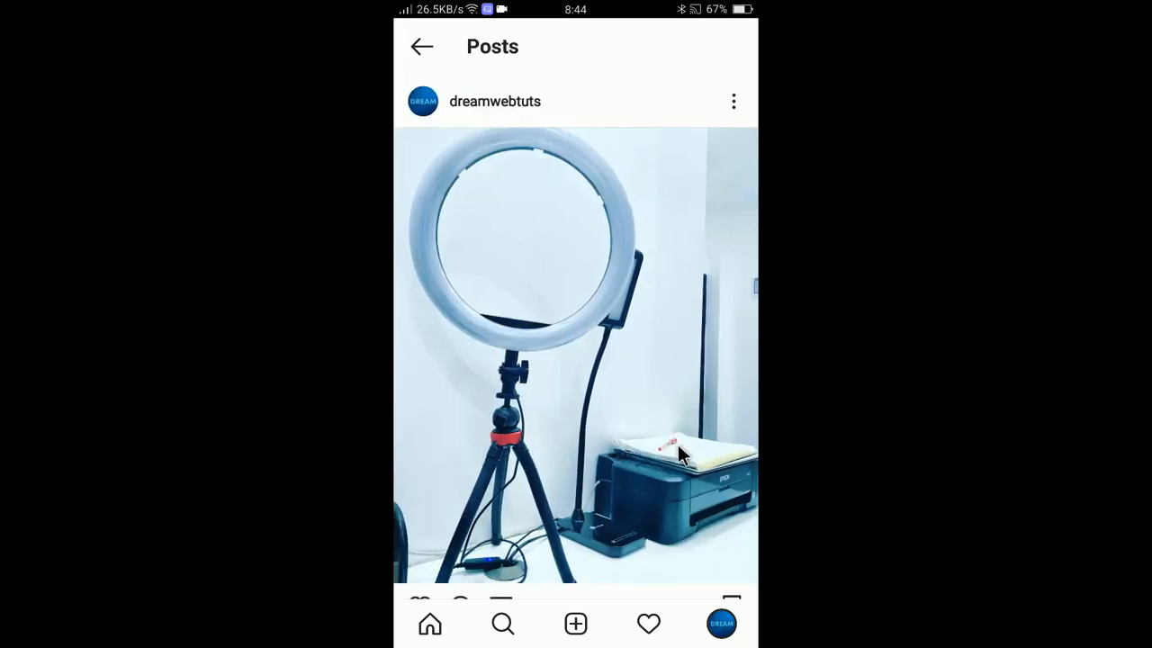
pyautogui.click(417, 47)
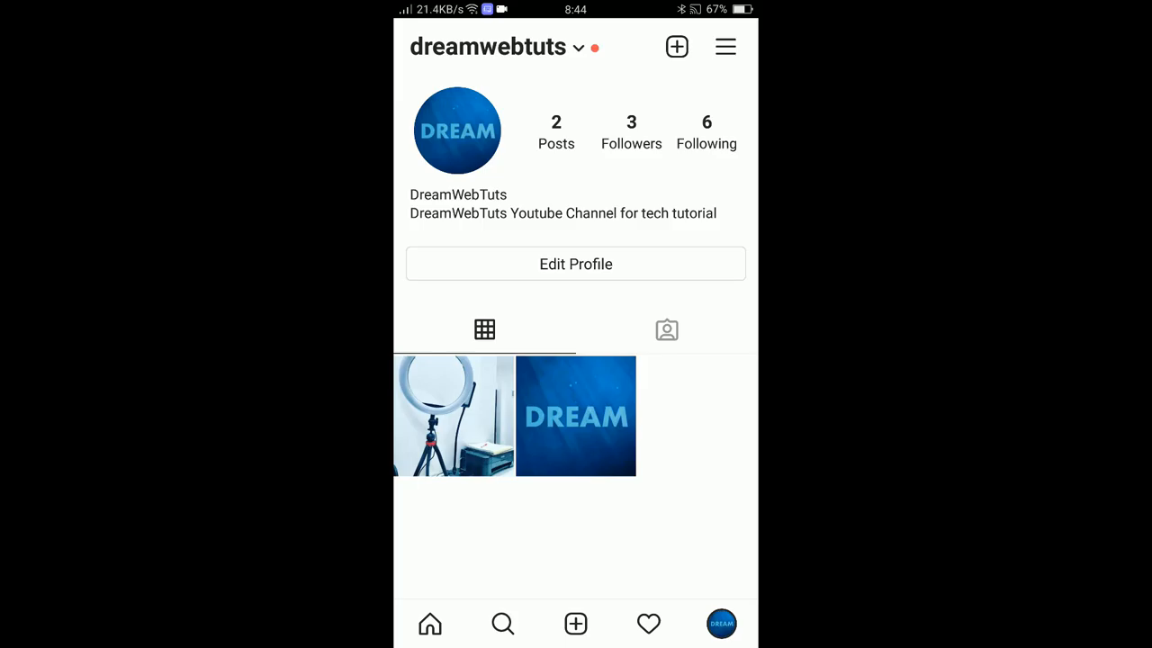
pyautogui.click(453, 415)
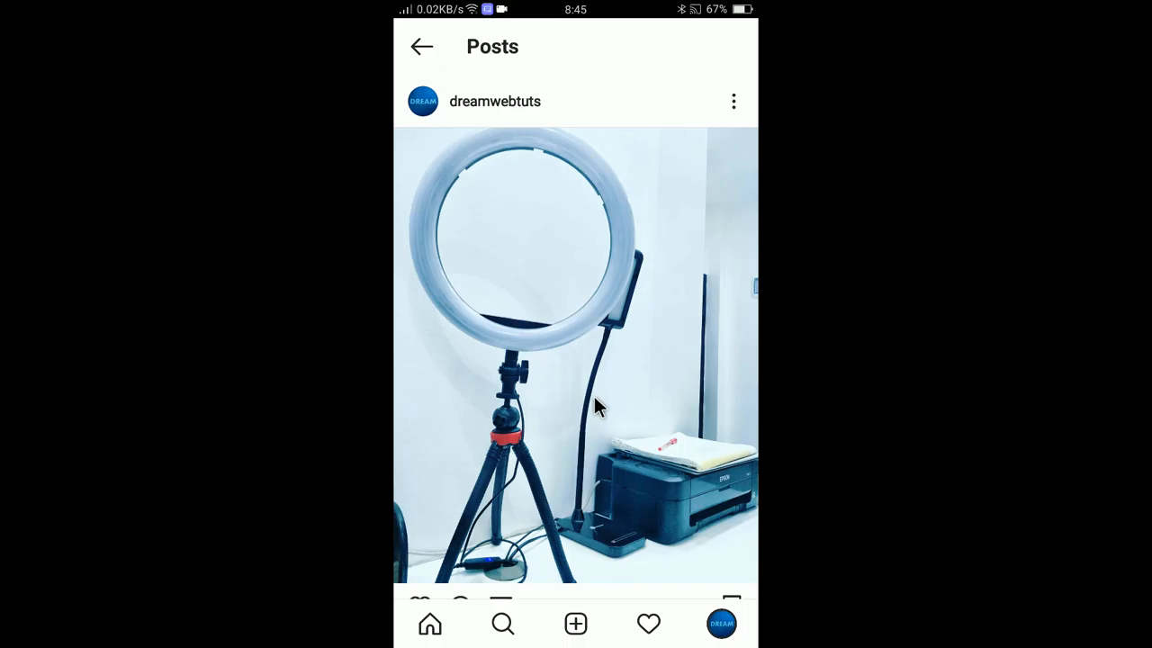
pyautogui.moveTo(657, 401)
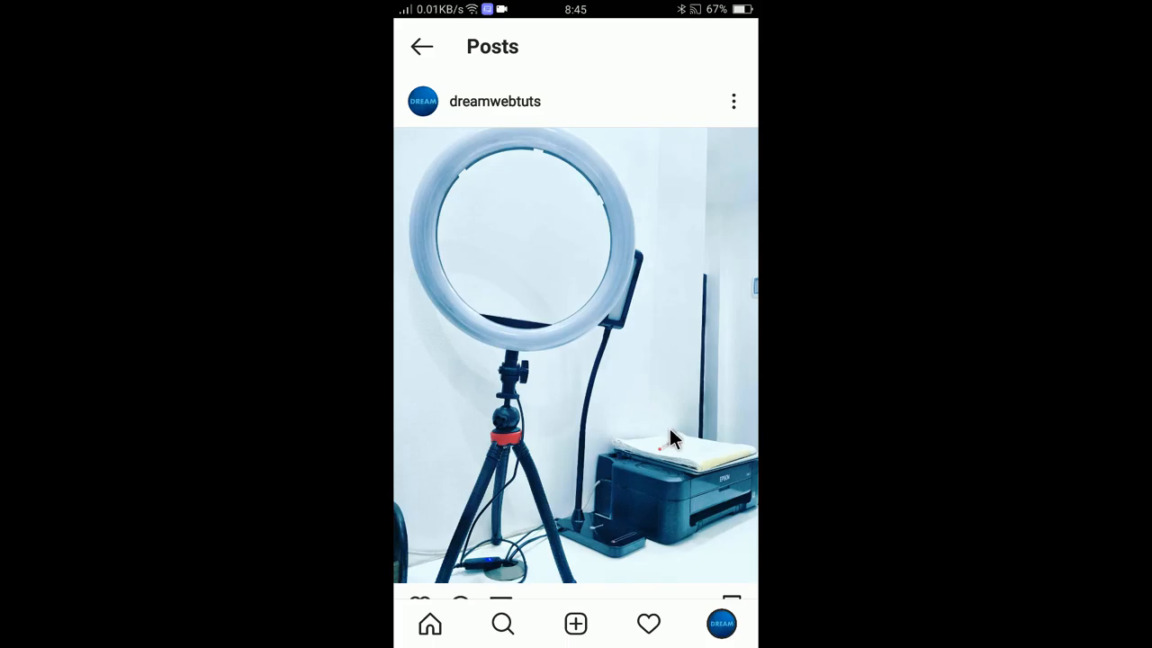
pyautogui.moveTo(400, 151)
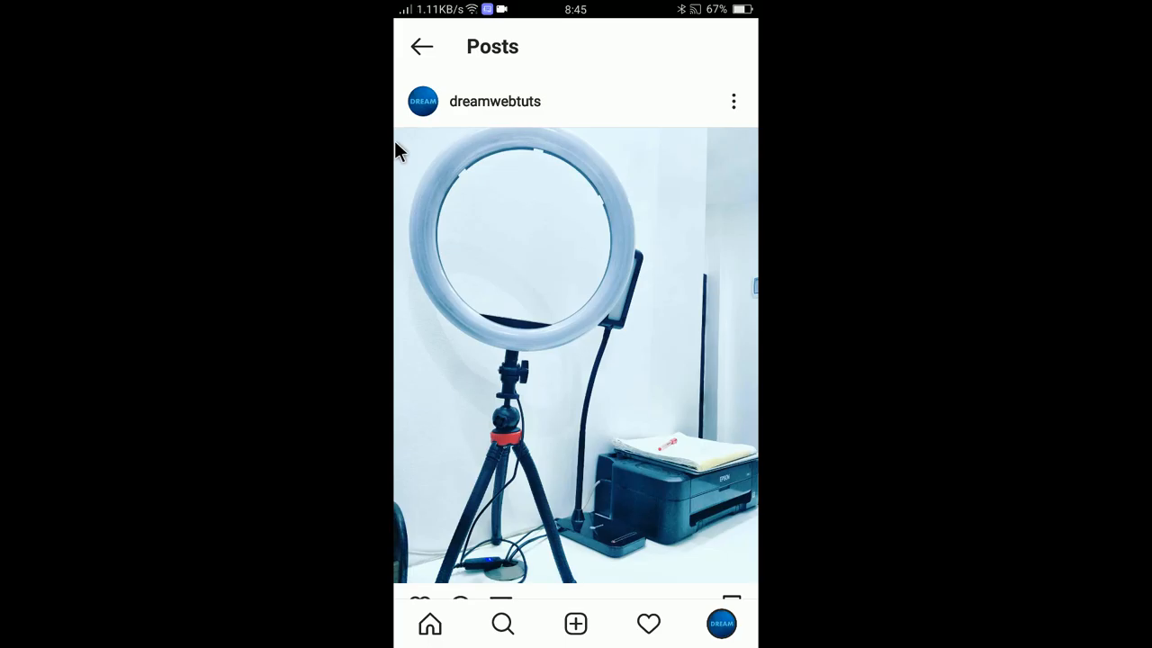